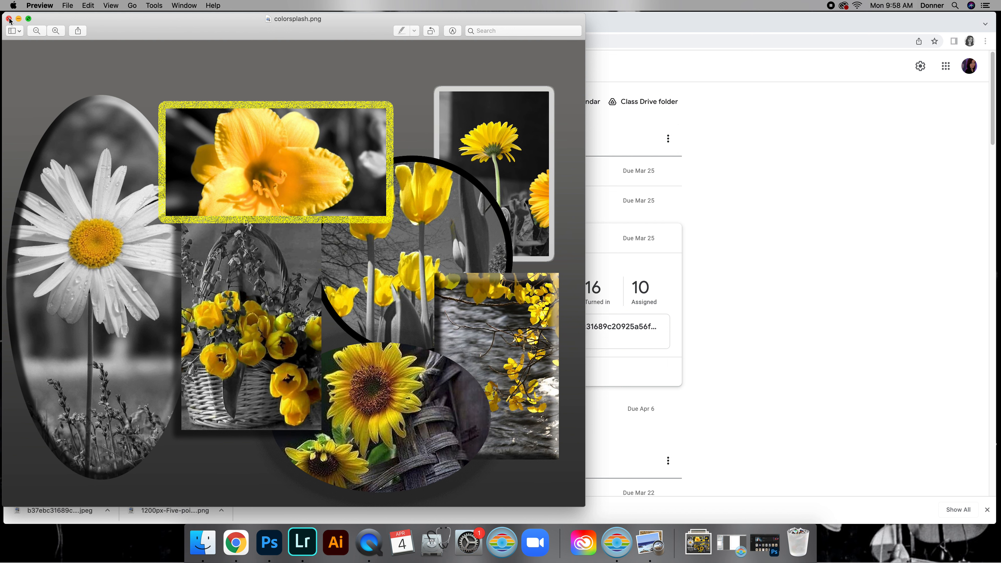
# Close the example collage preview and view the daisy photo attached to the PRACTICE Collage assignment.
pyautogui.click(9, 19)
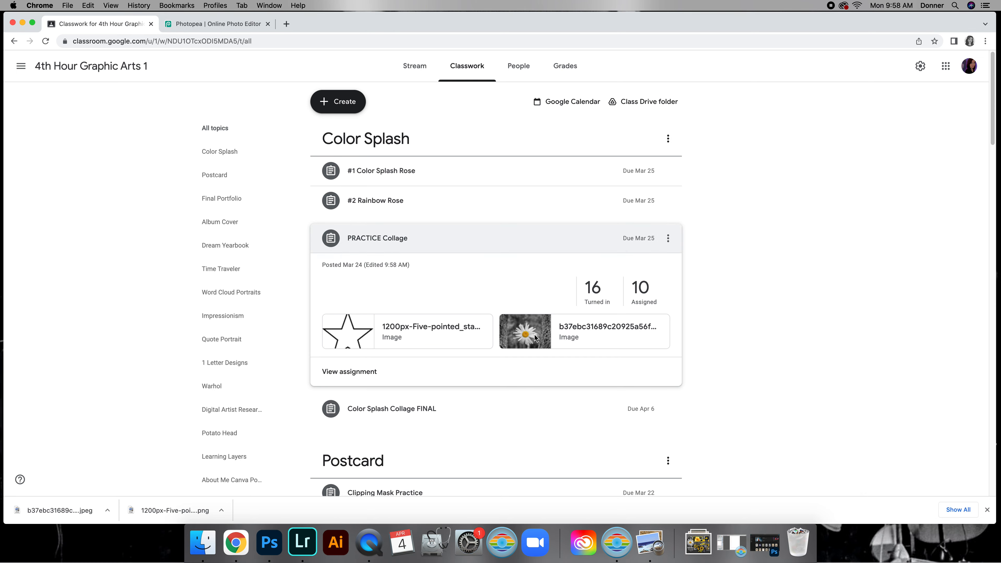
pyautogui.click(348, 371)
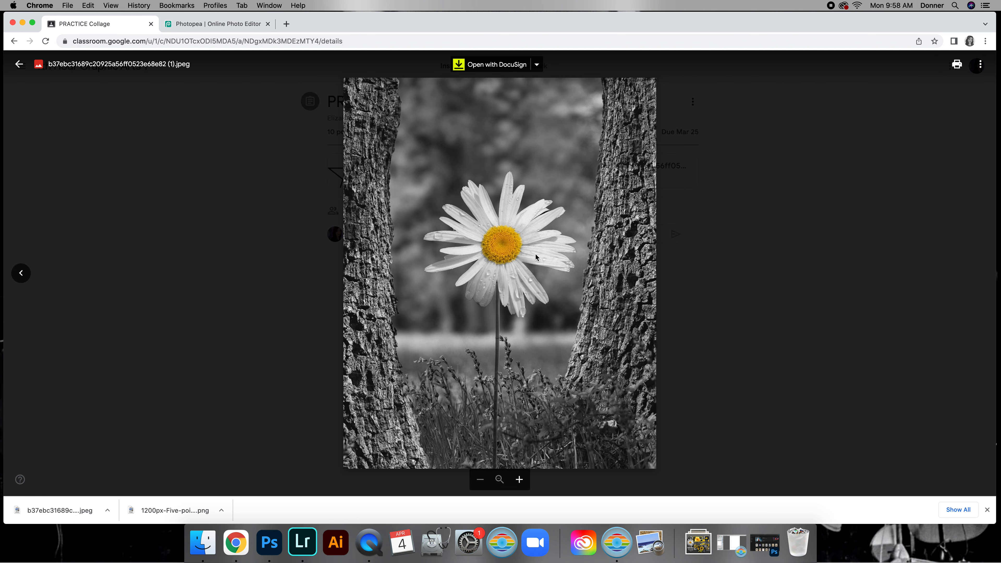
pyautogui.moveTo(754, 284)
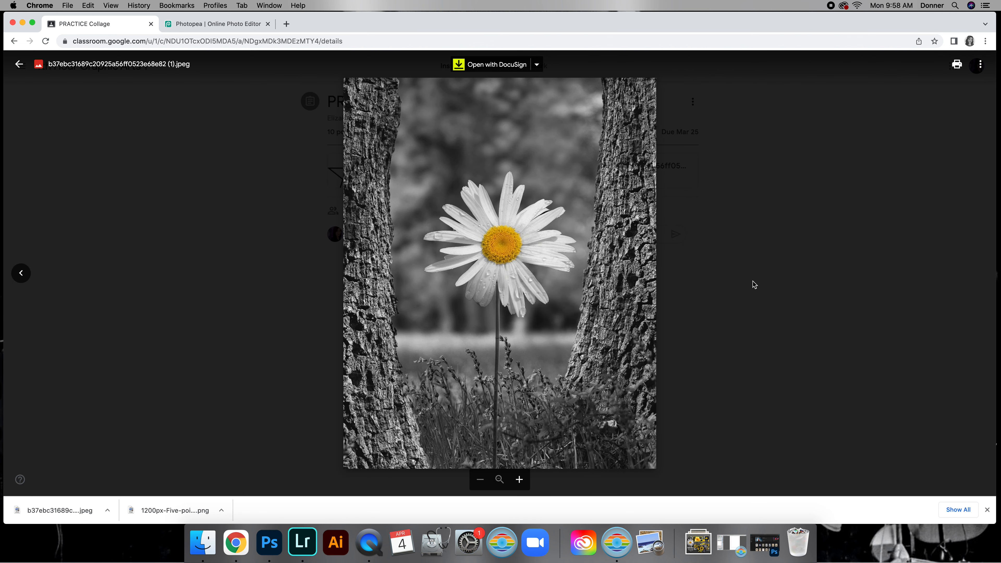
# Create a new 8 by 10 inch white Photopea project at 200 DPI.
pyautogui.click(217, 24)
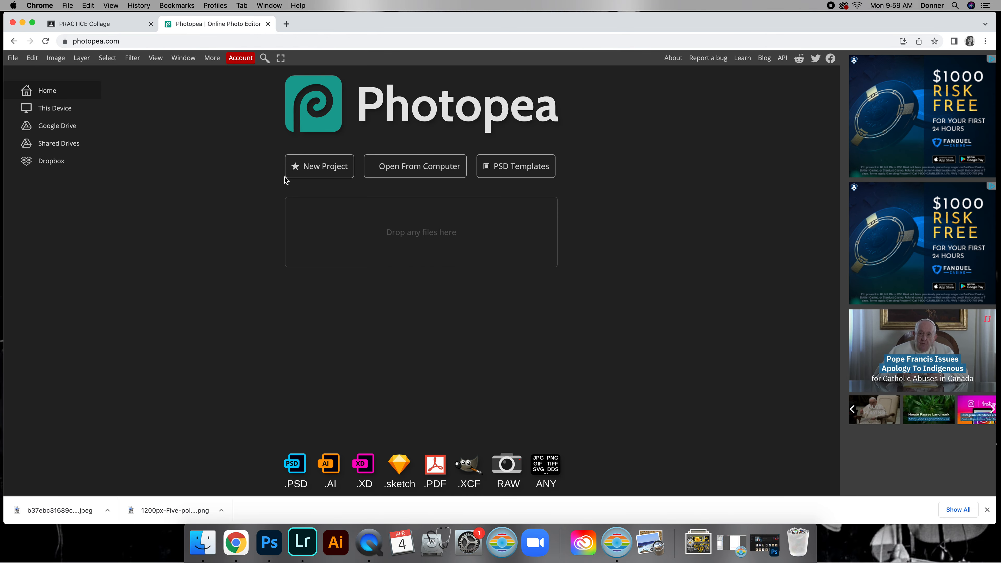
pyautogui.click(11, 57)
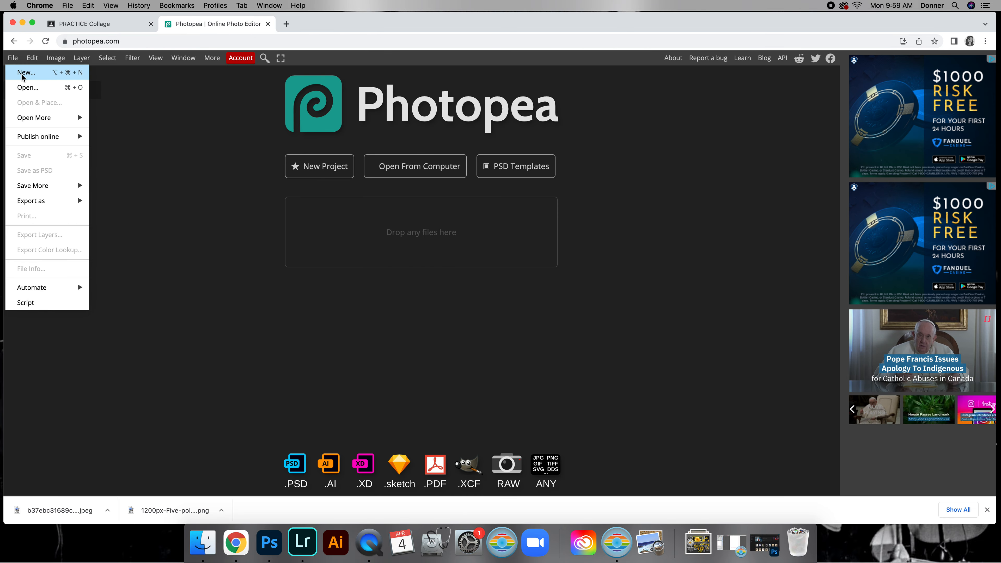
pyautogui.click(26, 72)
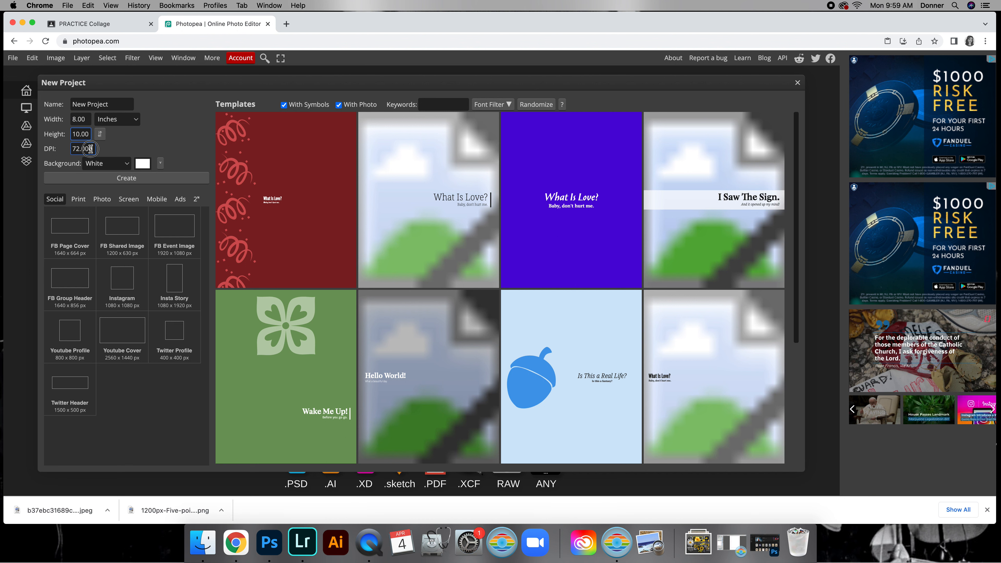
pyautogui.write('200')
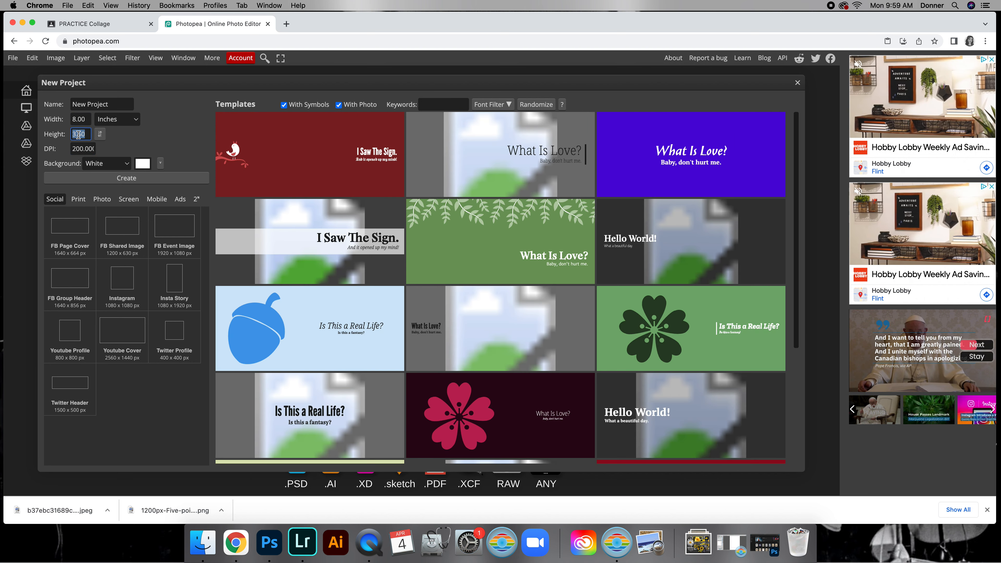
pyautogui.write('10')
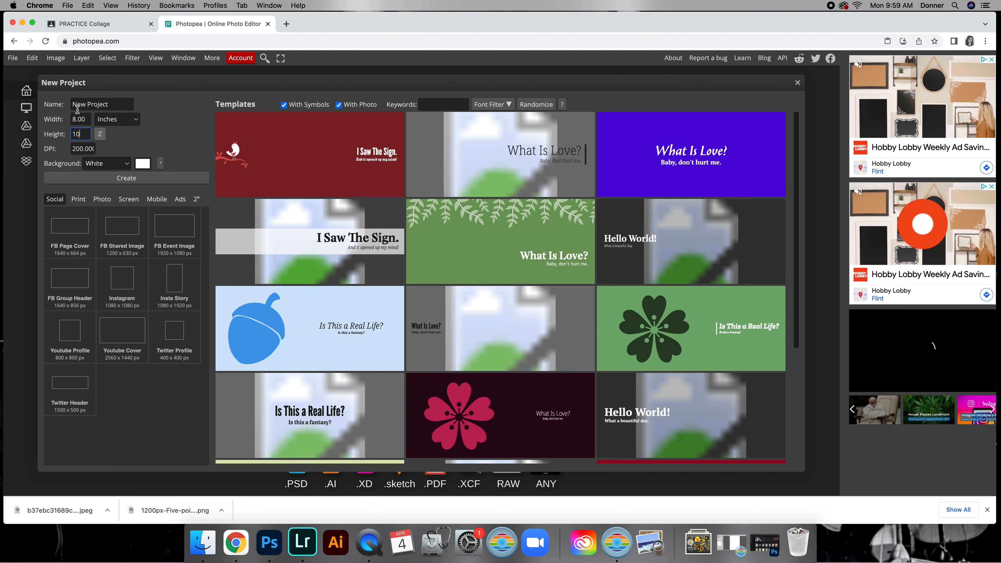
pyautogui.click(126, 178)
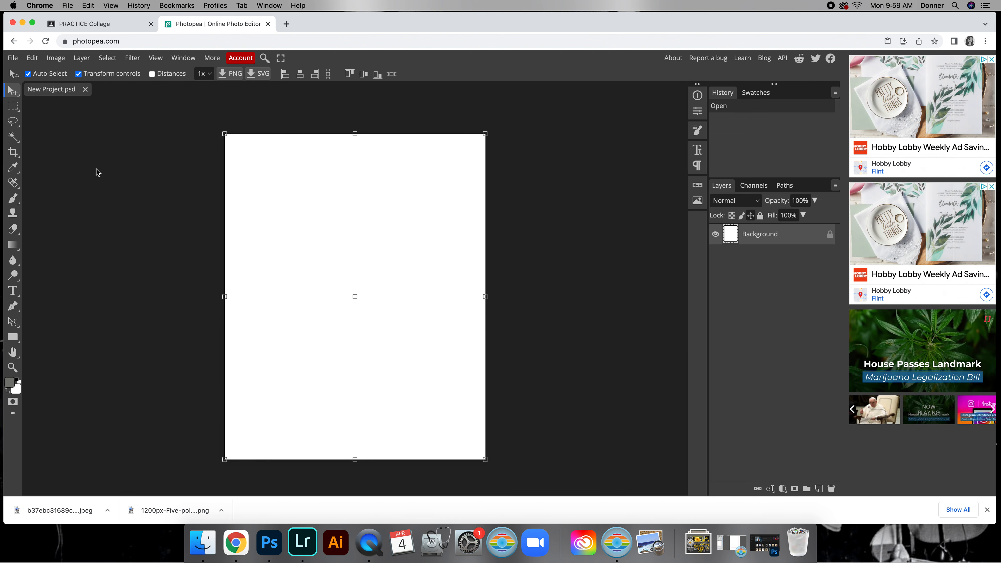
pyautogui.moveTo(262, 378)
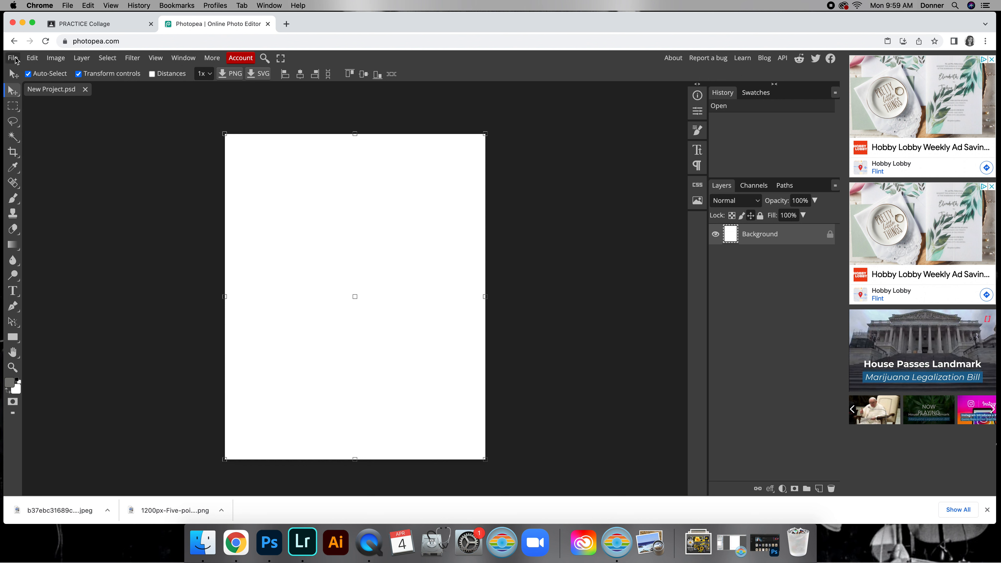
pyautogui.moveTo(275, 321)
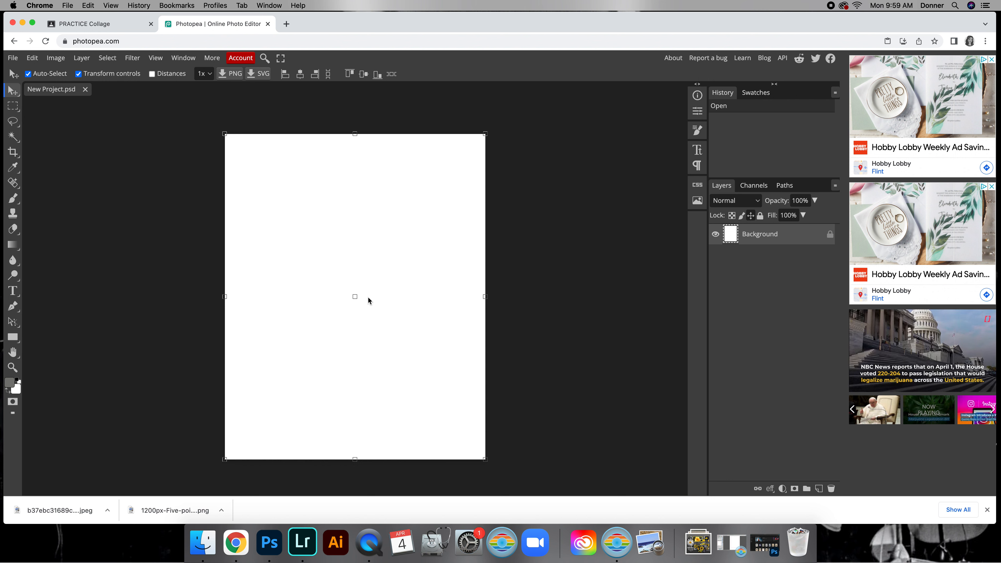
# Open & Place the daisy JPEG and scale it to about 110 percent, leaving a white border.
pyautogui.click(12, 58)
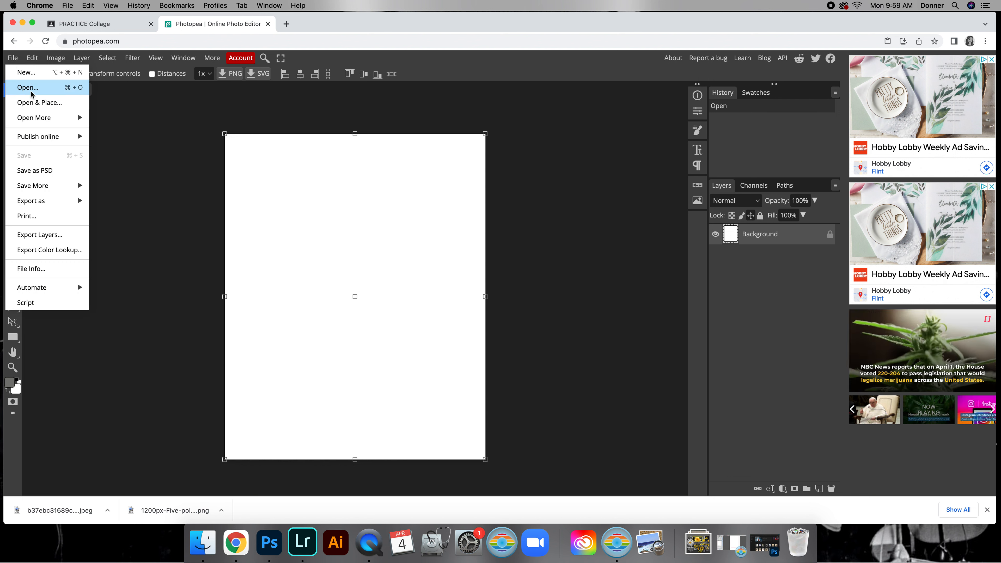
pyautogui.click(28, 88)
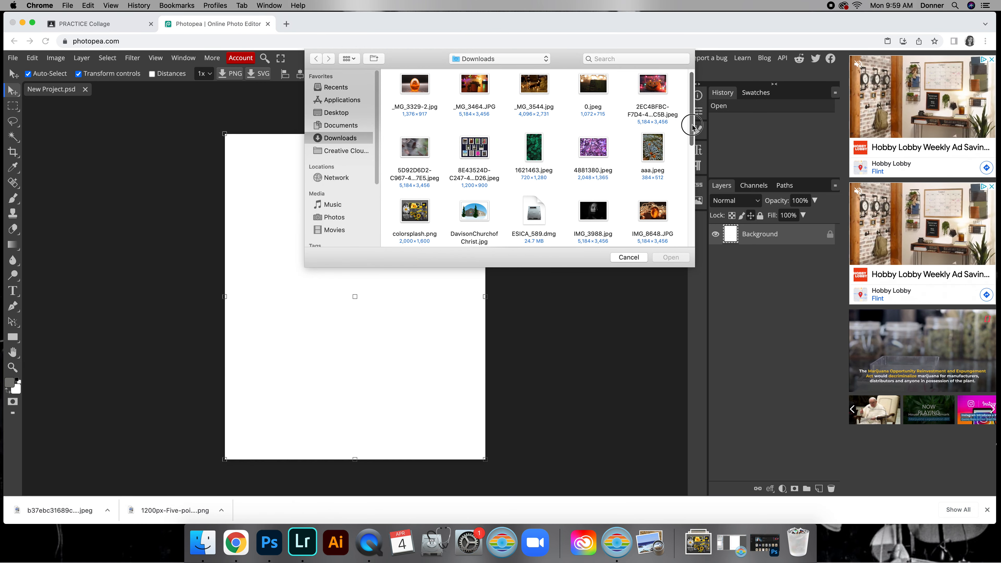
pyautogui.scroll(-3)
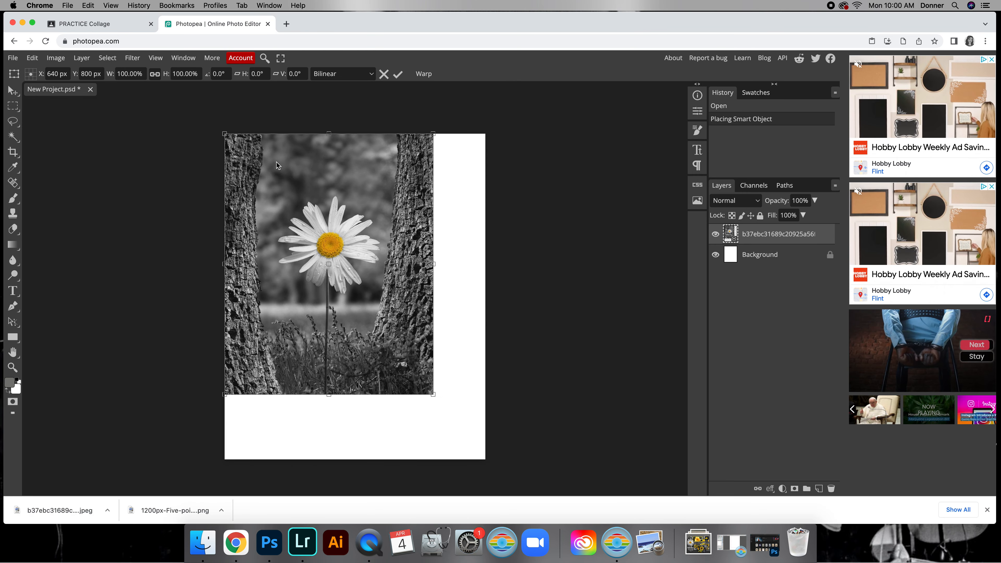
pyautogui.moveTo(434, 396)
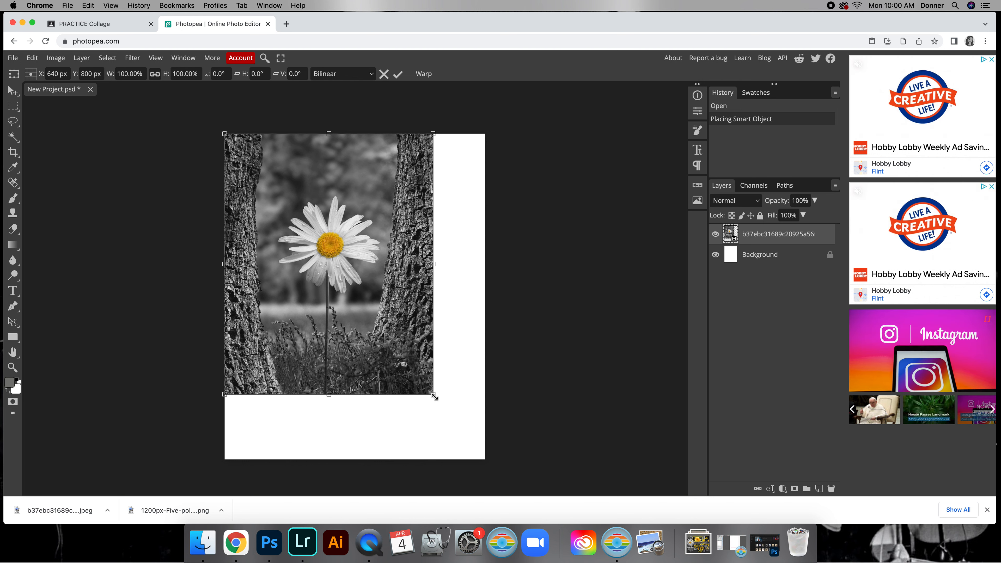
pyautogui.moveTo(433, 396); pyautogui.dragTo(453, 419)
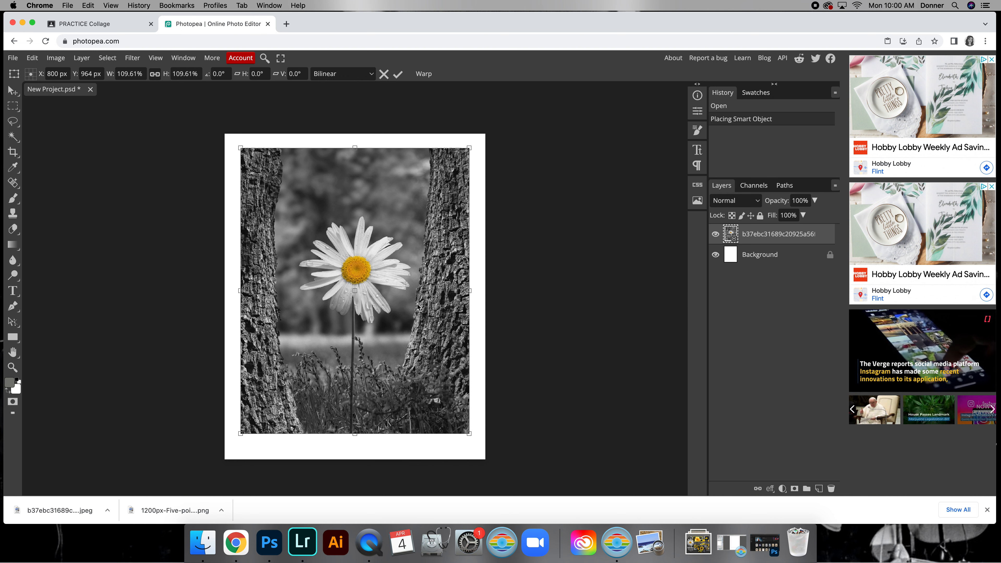
pyautogui.moveTo(355, 423)
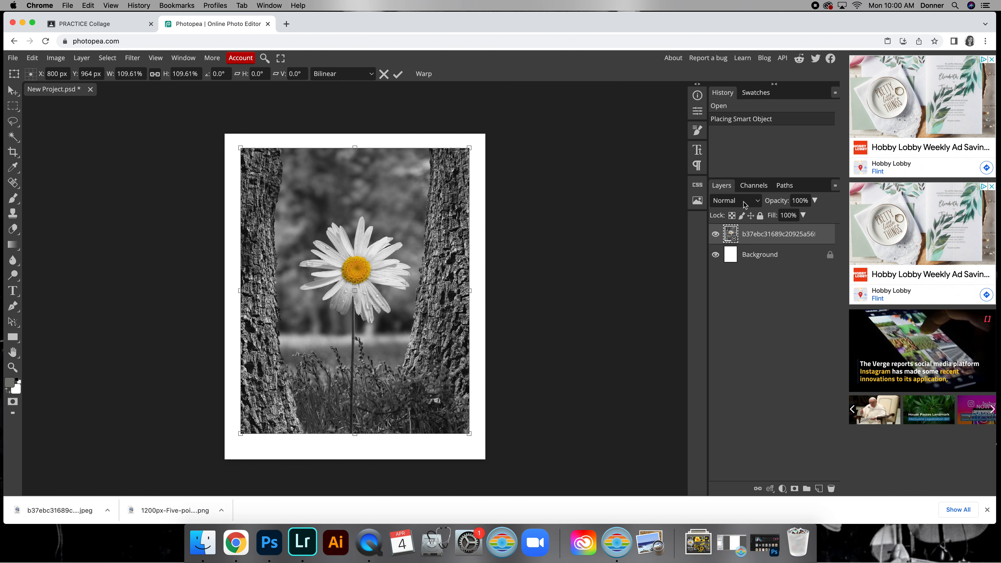
# Rasterize the placed daisy photo layer.
pyautogui.rightClick(772, 234)
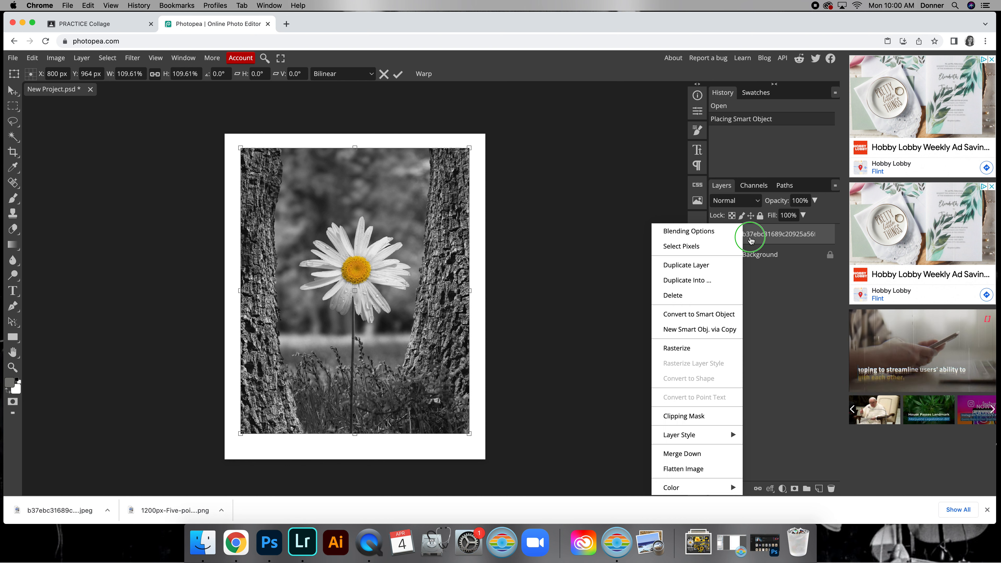
pyautogui.click(676, 348)
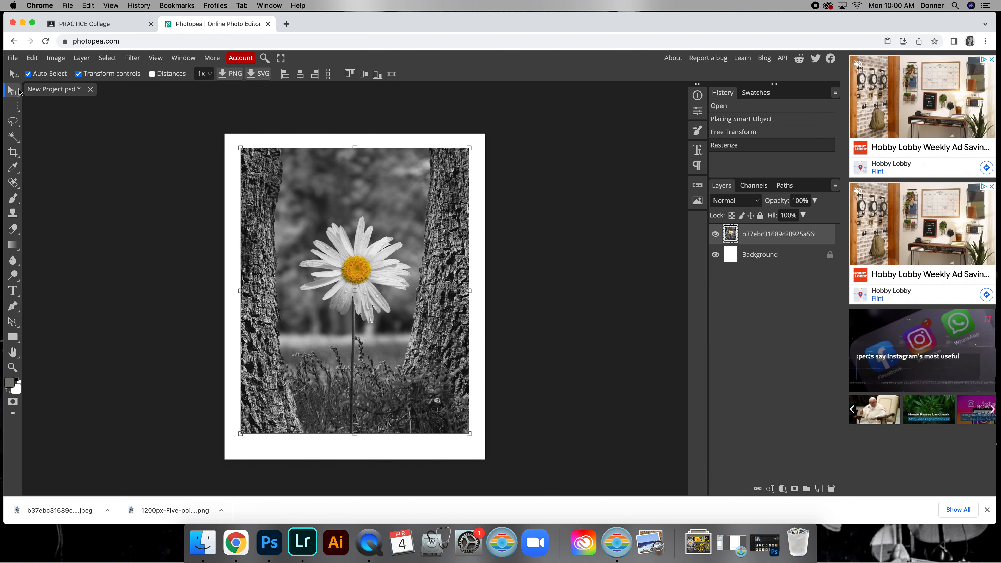
pyautogui.click(12, 106)
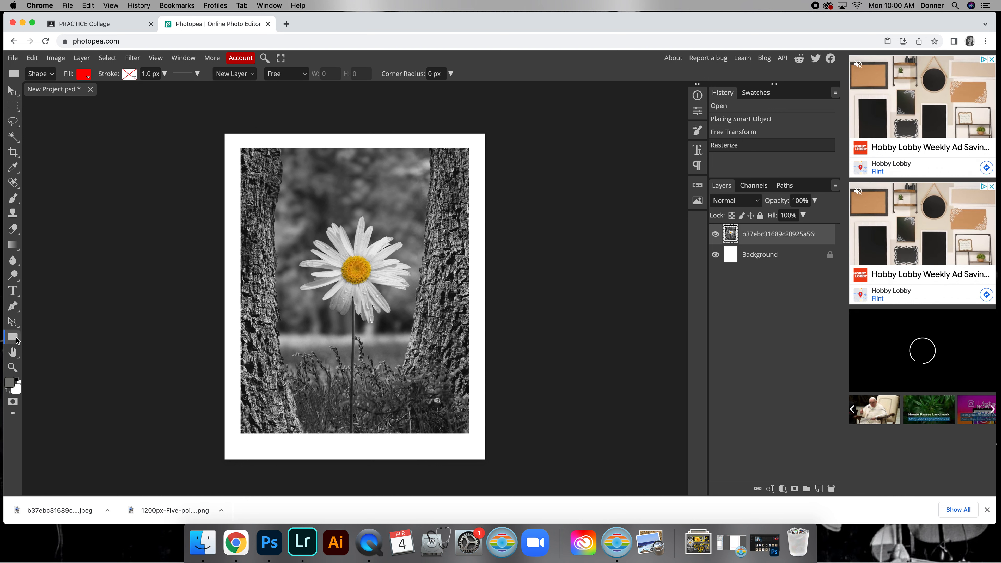
# Draw an elliptical marquee selection around the daisy flower.
pyautogui.click(12, 337)
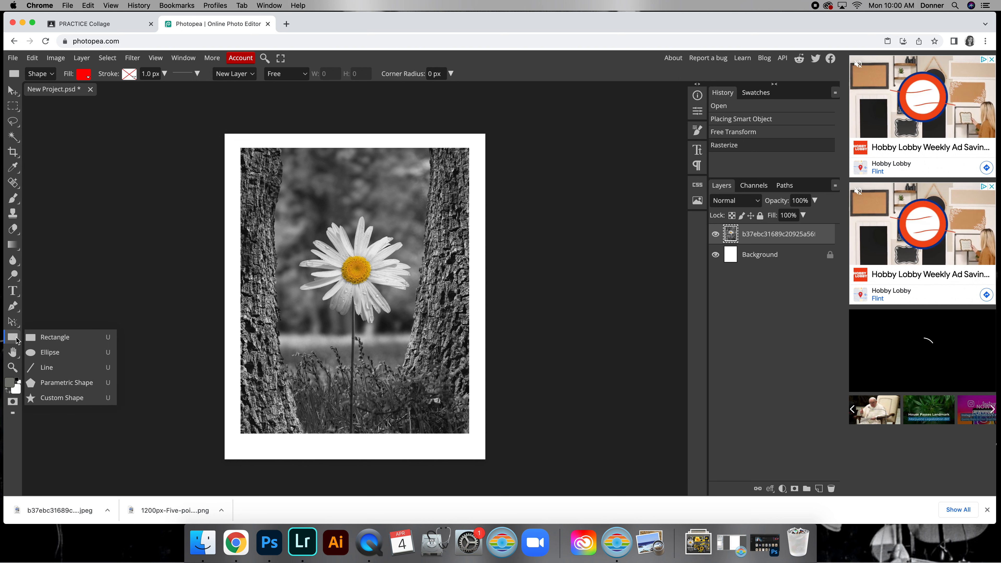
pyautogui.click(12, 105)
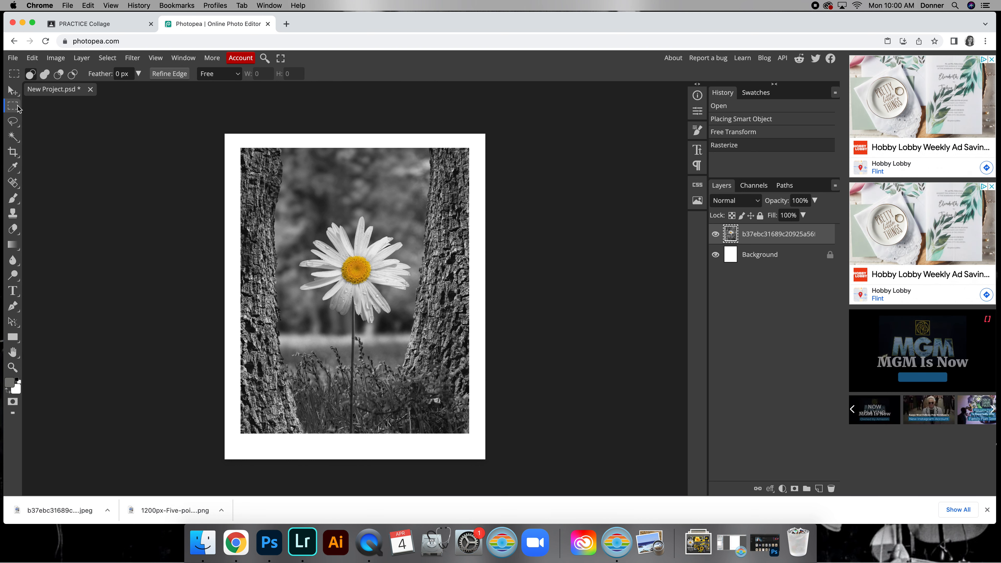
pyautogui.click(12, 105)
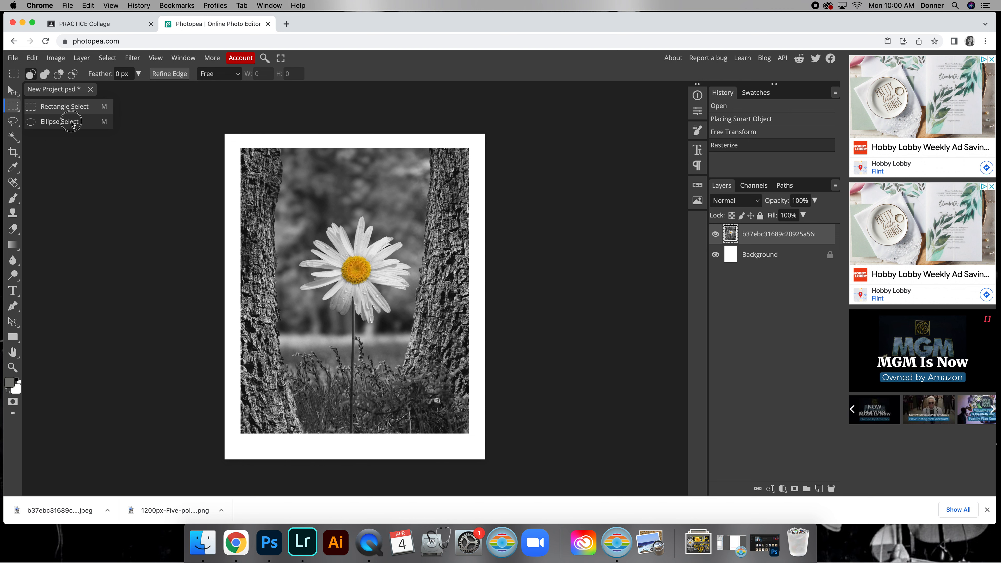
pyautogui.click(57, 122)
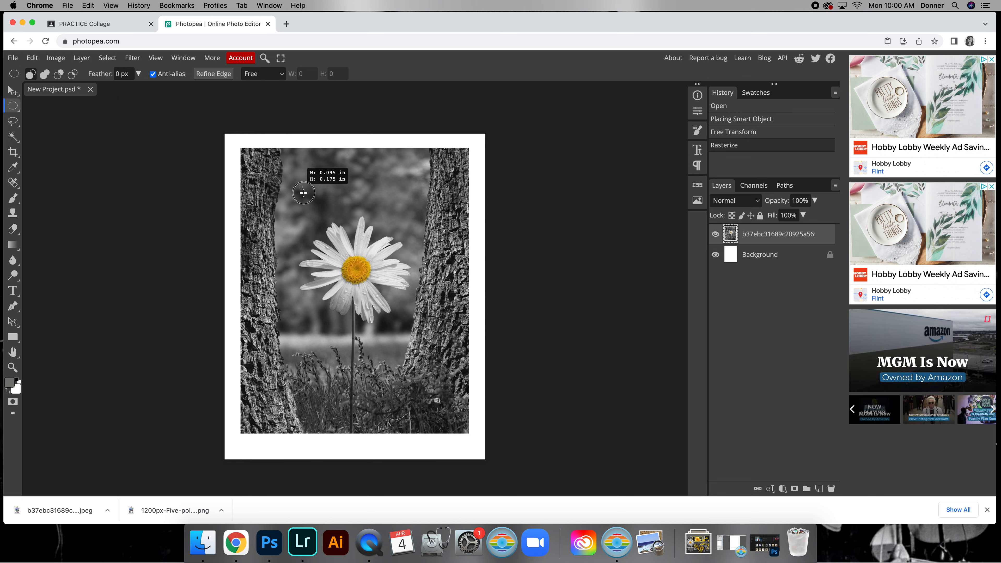
pyautogui.moveTo(304, 193); pyautogui.dragTo(418, 422)
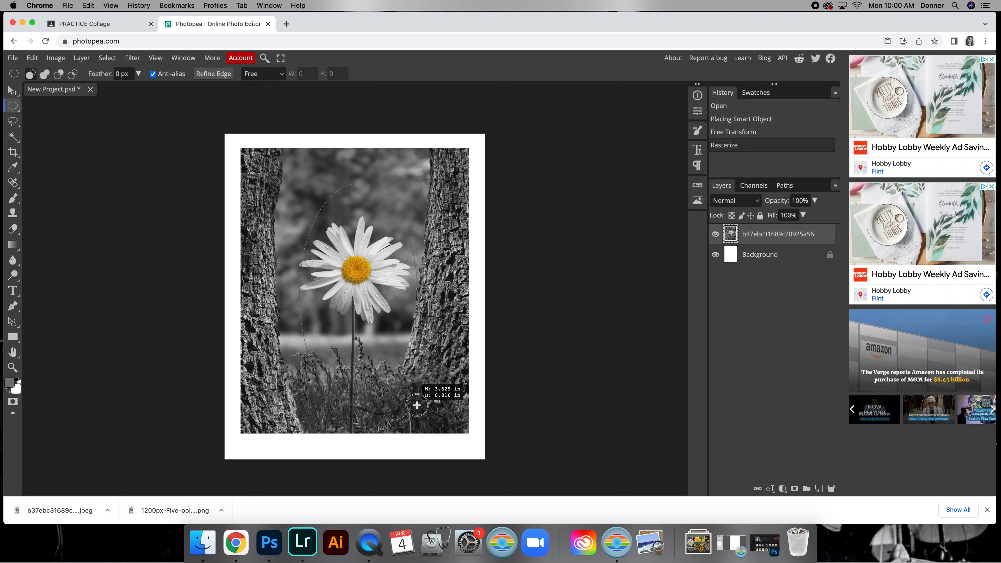
pyautogui.moveTo(416, 406); pyautogui.dragTo(414, 399)
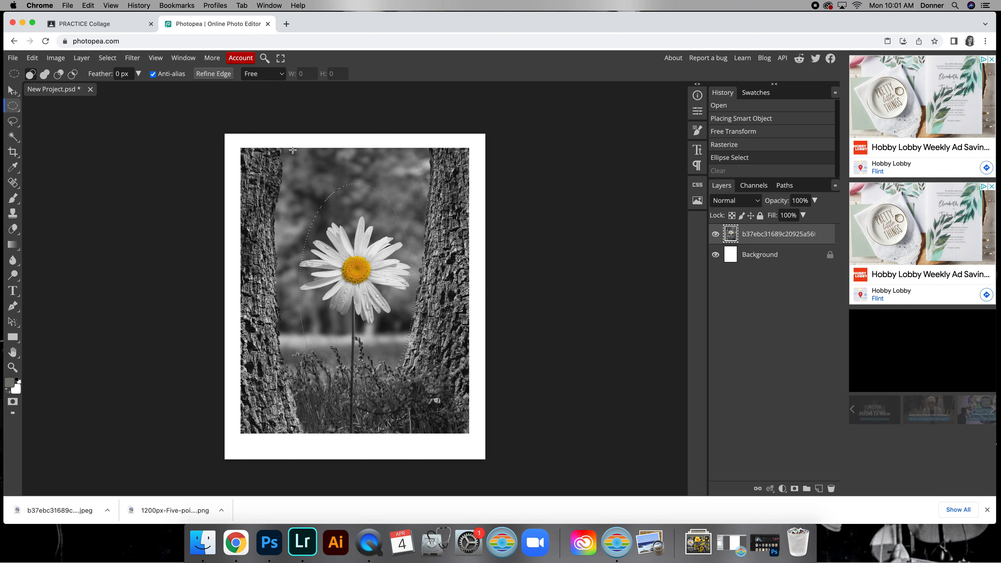
# Invert the oval selection, delete everything outside it, and ready the oval for moving left.
pyautogui.click(107, 57)
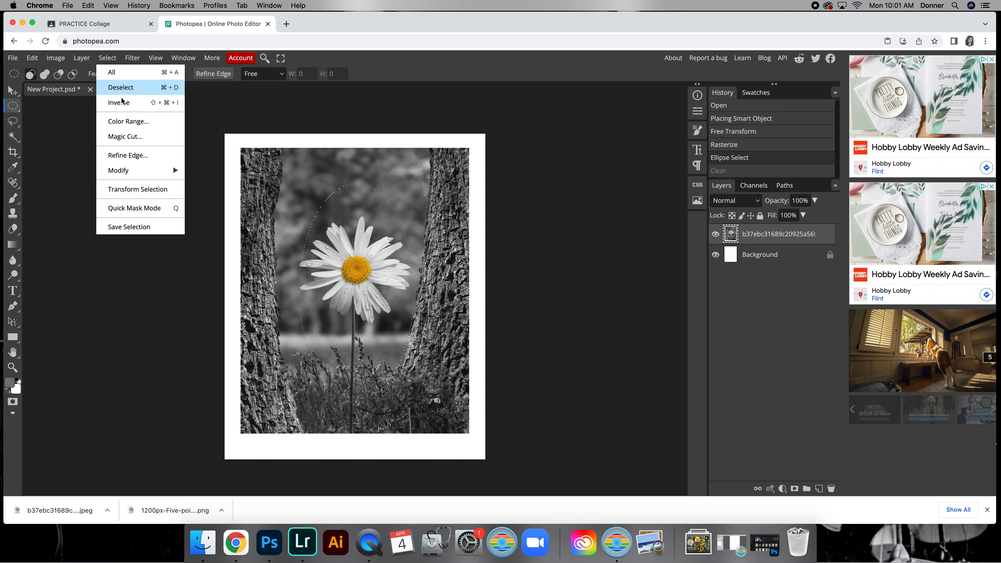
pyautogui.click(119, 102)
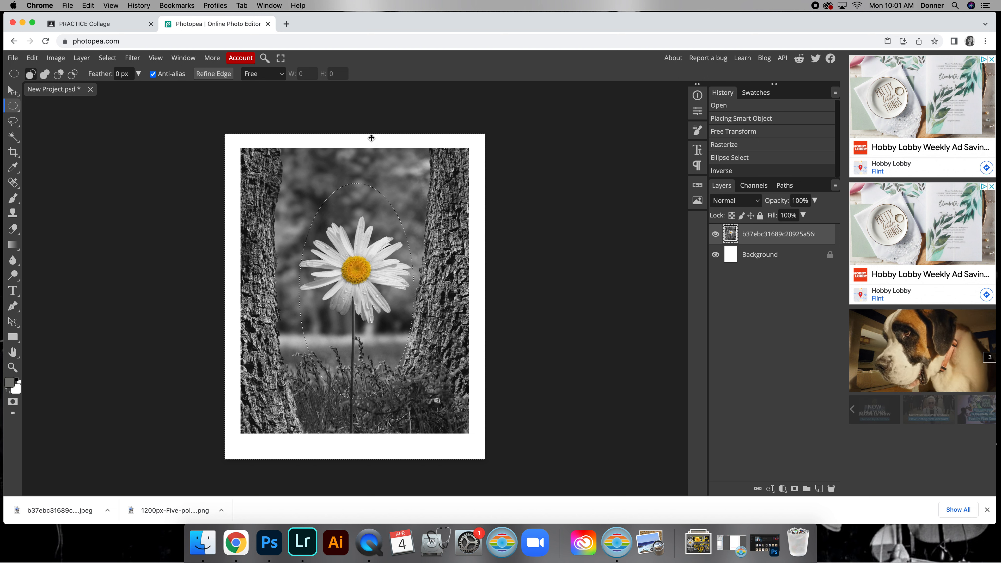
pyautogui.press('Delete')
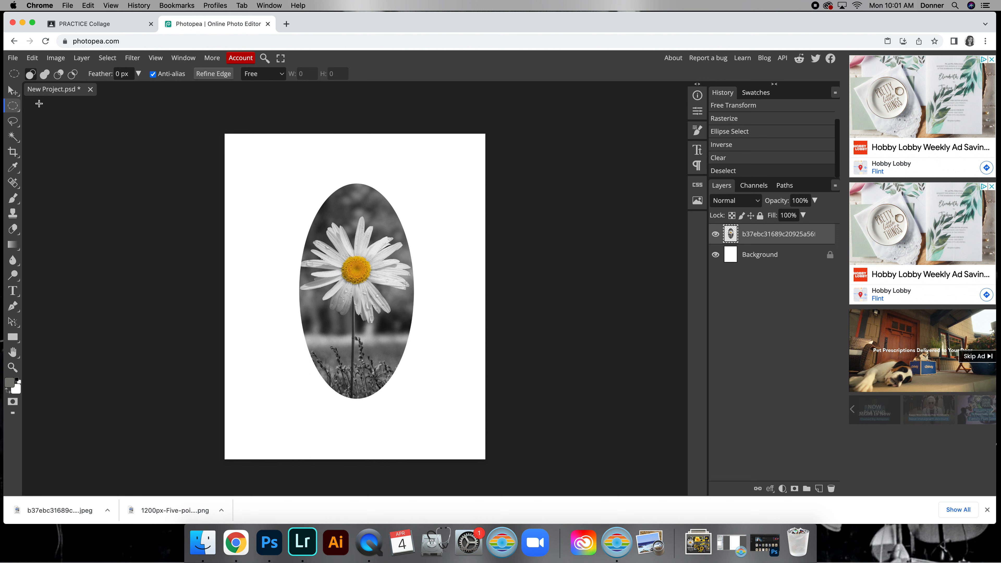
pyautogui.click(11, 91)
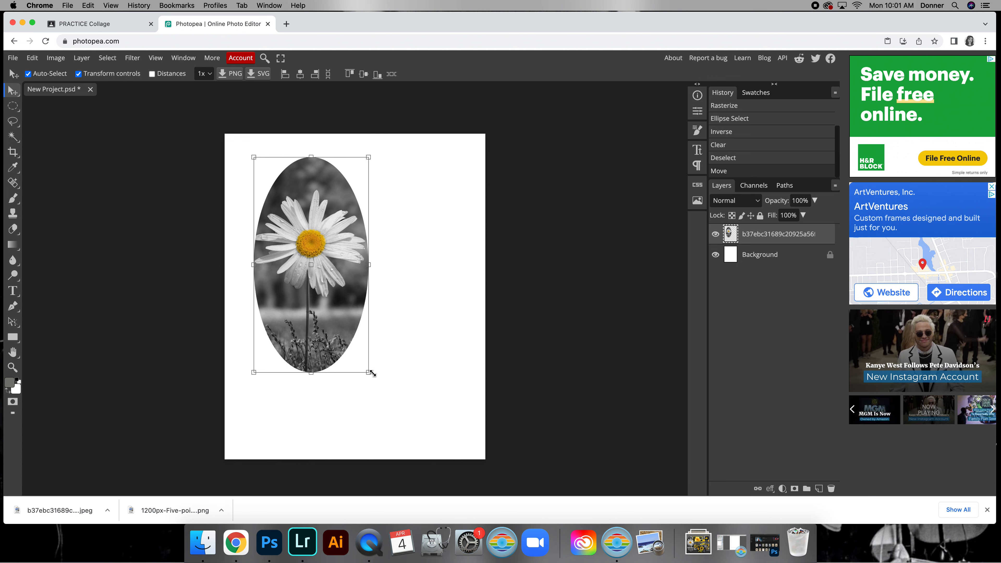
pyautogui.moveTo(271, 213)
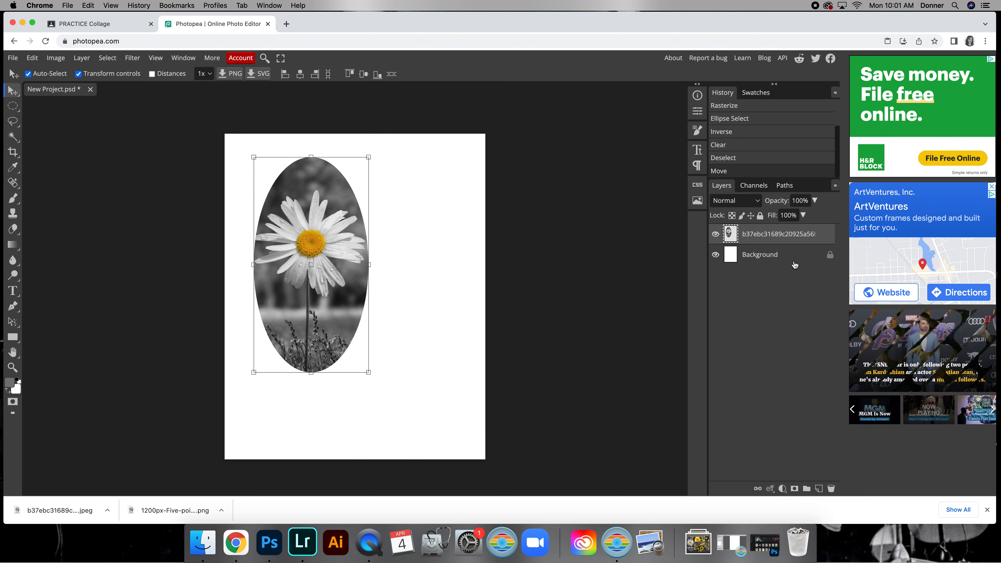
# Apply an inner bevel to the oval: depth 454%, size 92 px, highlight opacity 58%.
pyautogui.click(770, 488)
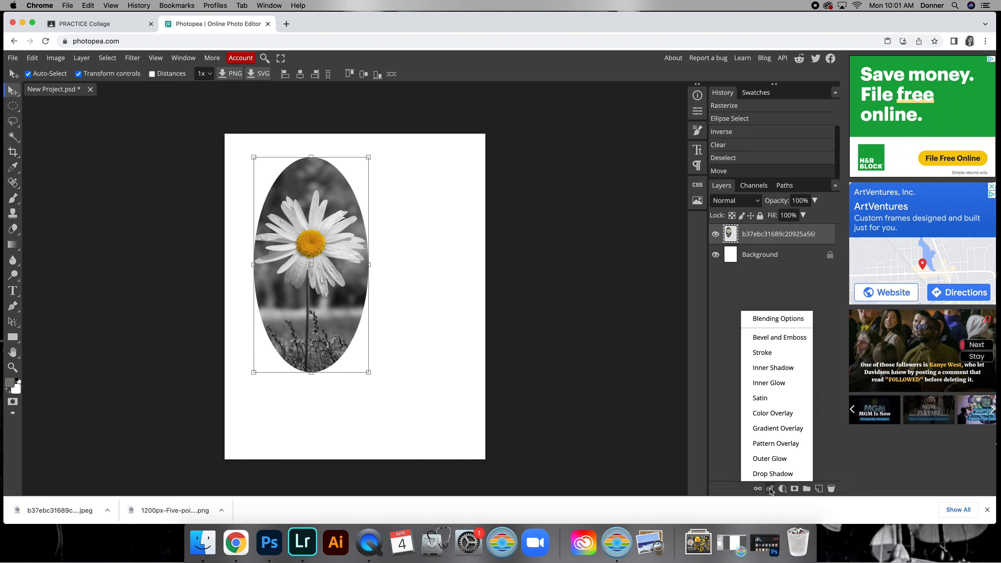
pyautogui.moveTo(773, 413)
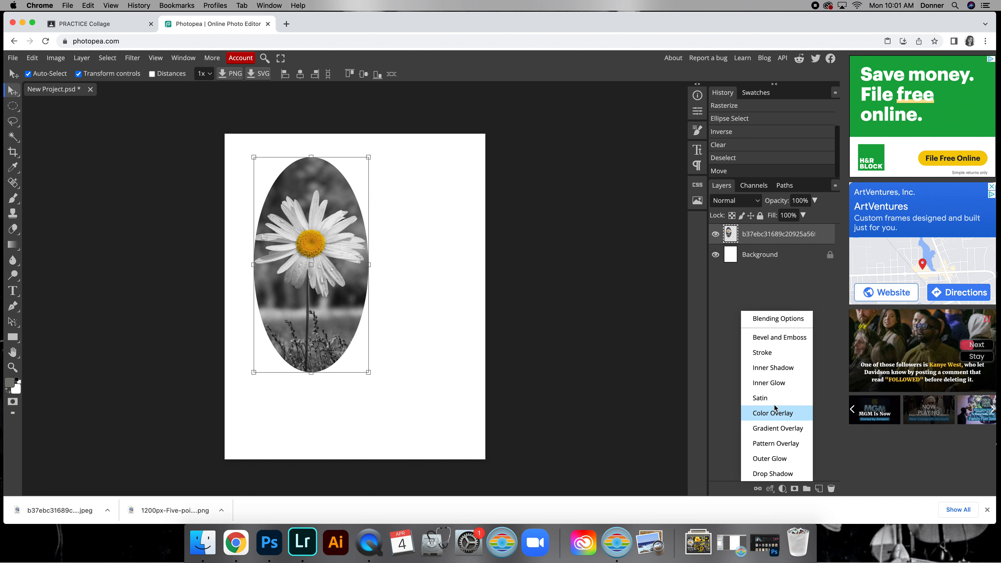
pyautogui.click(779, 338)
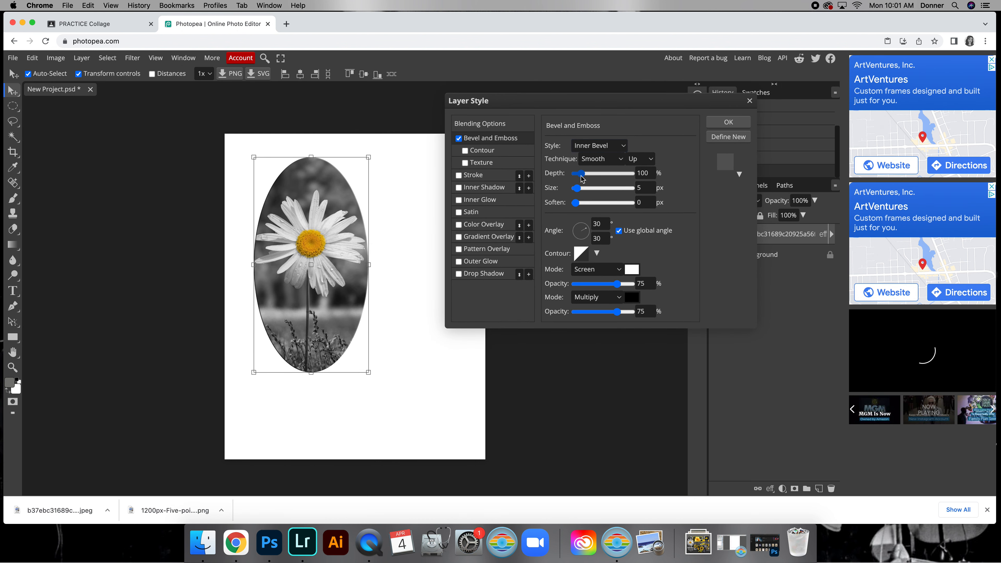
pyautogui.click(598, 145)
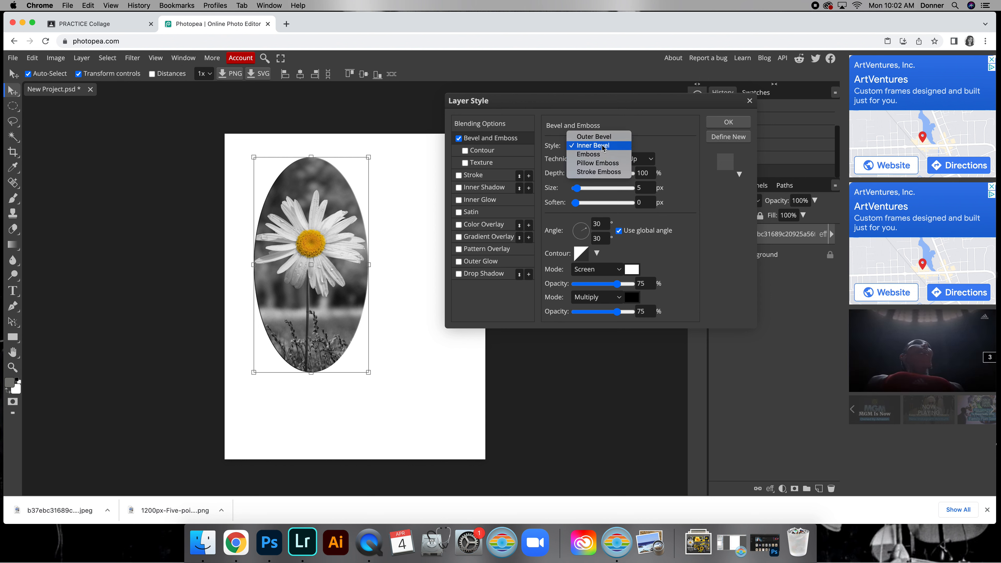
pyautogui.click(591, 146)
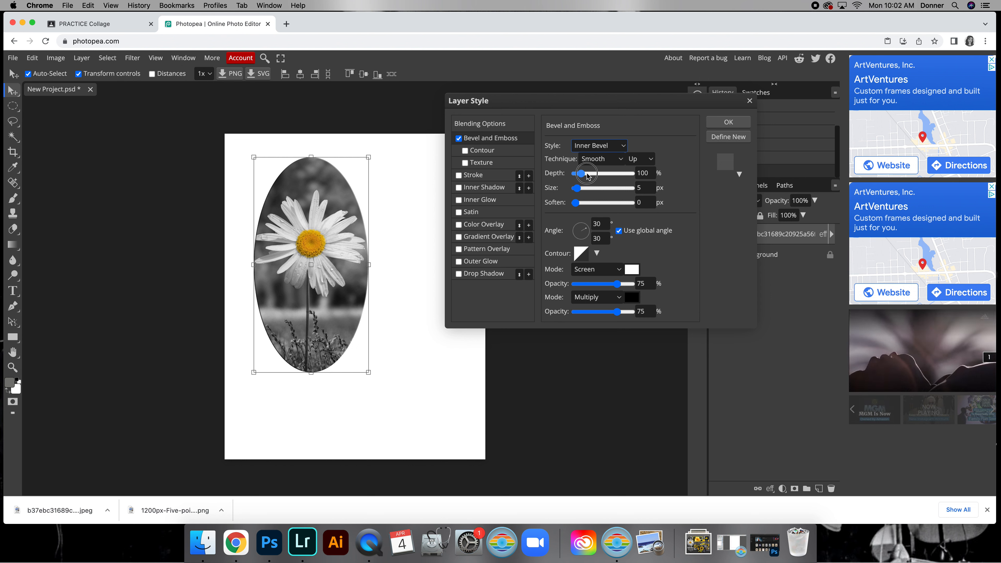
pyautogui.moveTo(583, 173); pyautogui.dragTo(601, 173)
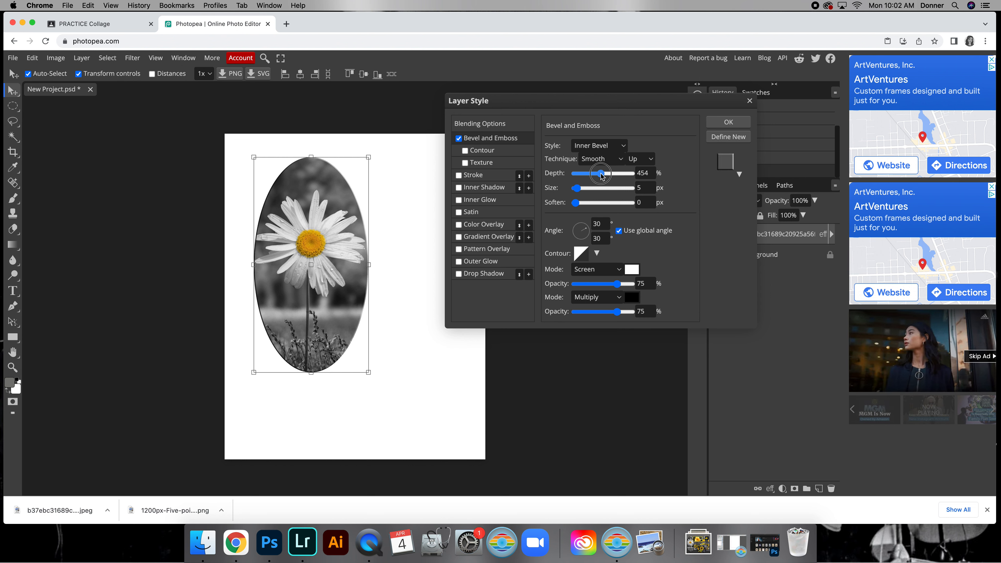
pyautogui.moveTo(577, 187); pyautogui.dragTo(609, 187)
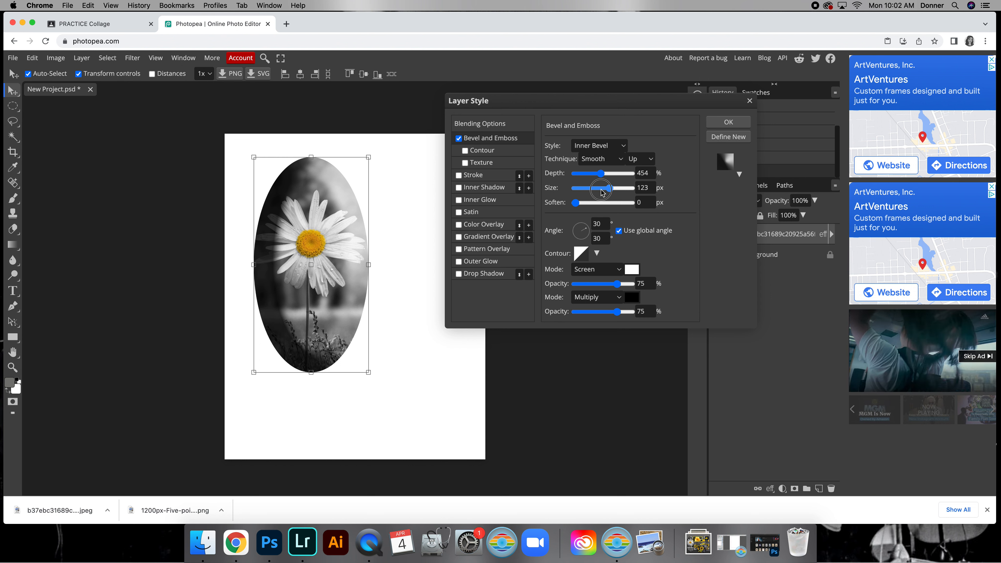
pyautogui.moveTo(599, 188); pyautogui.dragTo(589, 187)
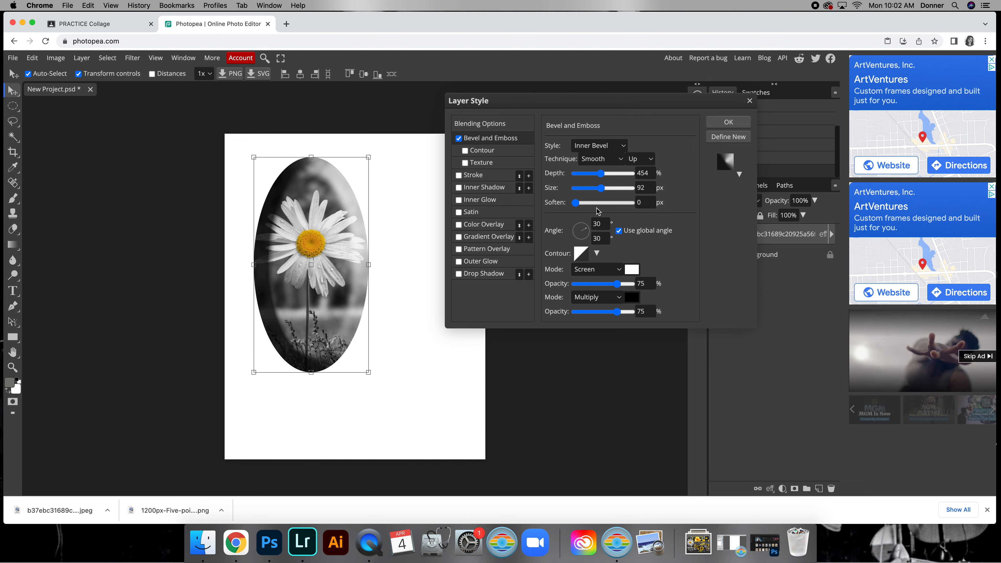
pyautogui.moveTo(301, 350)
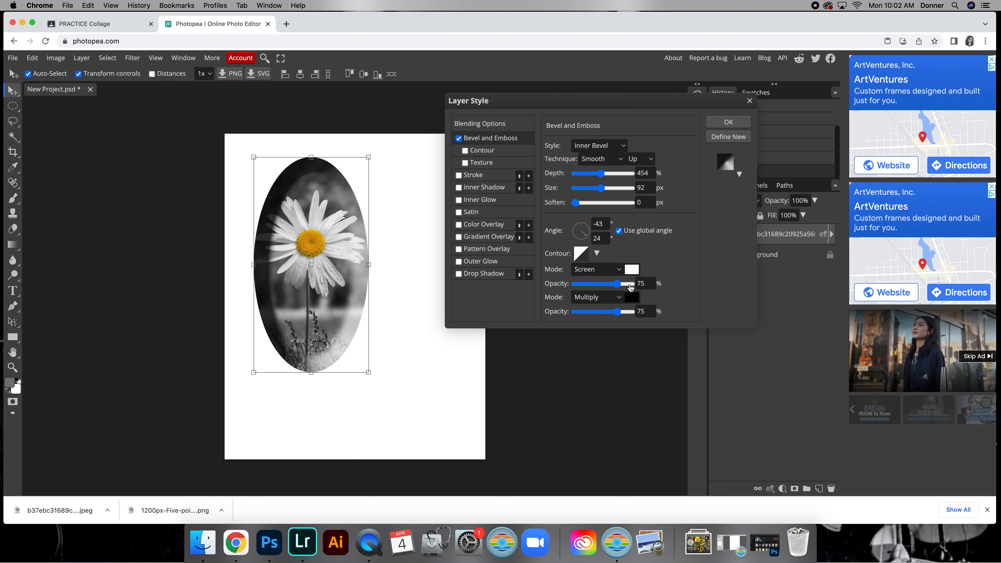
pyautogui.moveTo(629, 283); pyautogui.dragTo(615, 284)
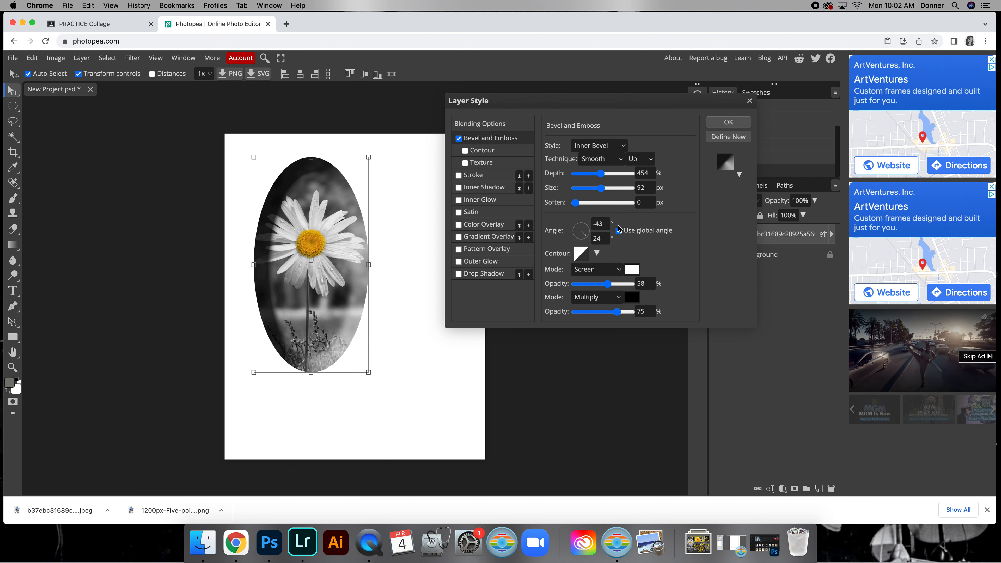
pyautogui.click(728, 122)
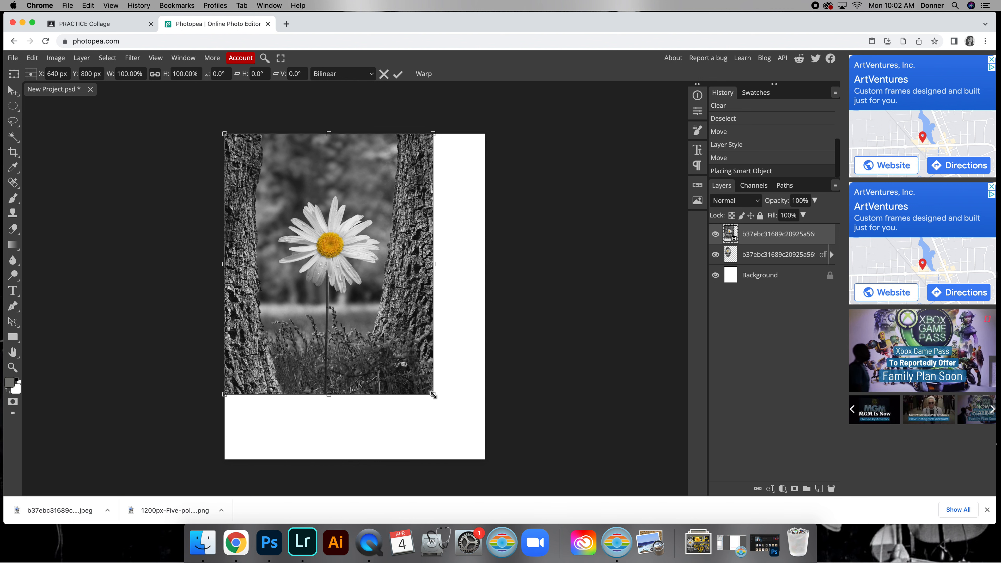
# Scale the second daisy photo to the page and centre the star outline on the flower head.
pyautogui.moveTo(435, 394); pyautogui.dragTo(468, 436)
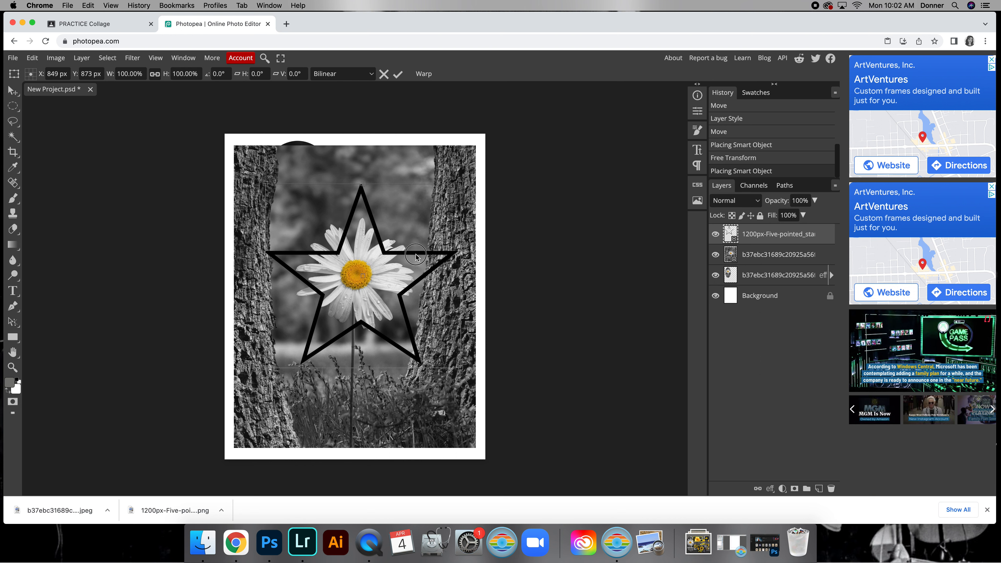
pyautogui.moveTo(415, 254); pyautogui.dragTo(412, 249)
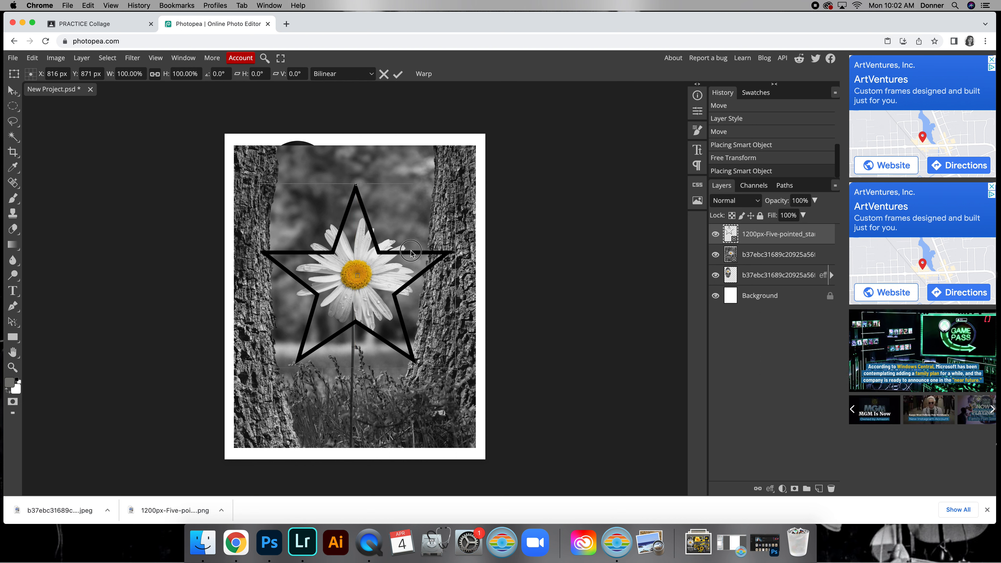
pyautogui.moveTo(410, 250); pyautogui.dragTo(397, 318)
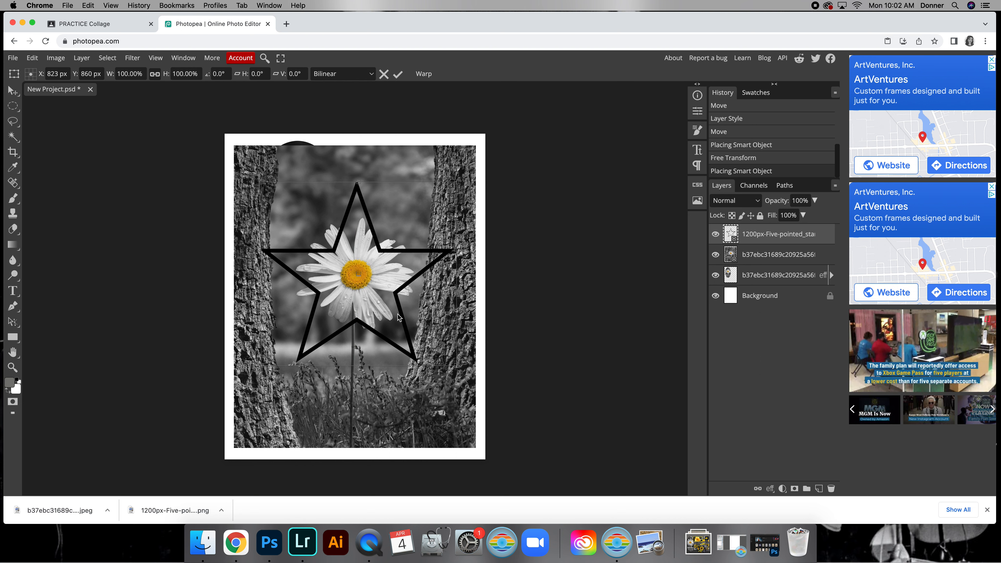
pyautogui.moveTo(399, 317); pyautogui.dragTo(388, 243)
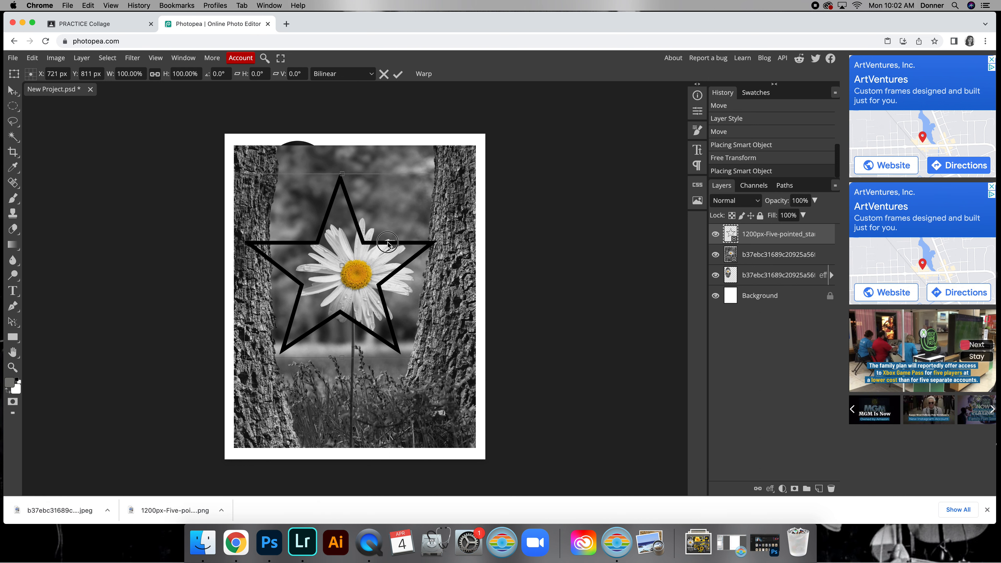
pyautogui.moveTo(387, 242); pyautogui.dragTo(405, 254)
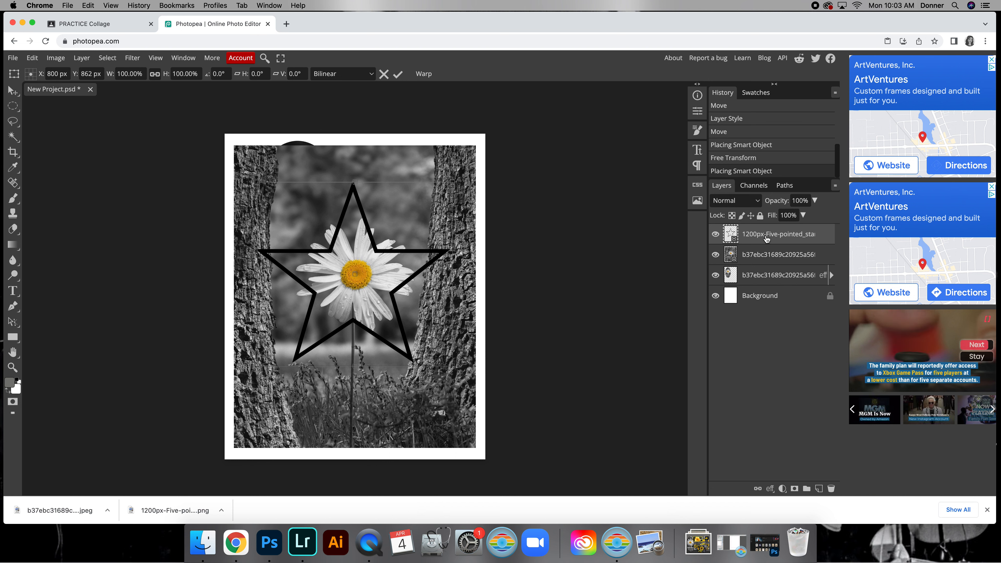
# Magic-wand select inside the star, then hide the star outline layer.
pyautogui.rightClick(775, 233)
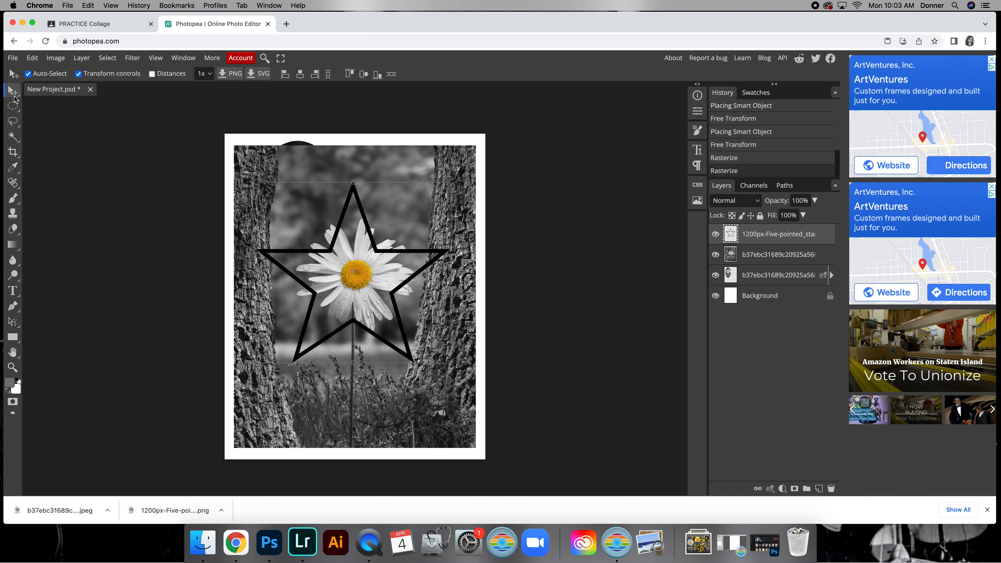
pyautogui.click(12, 137)
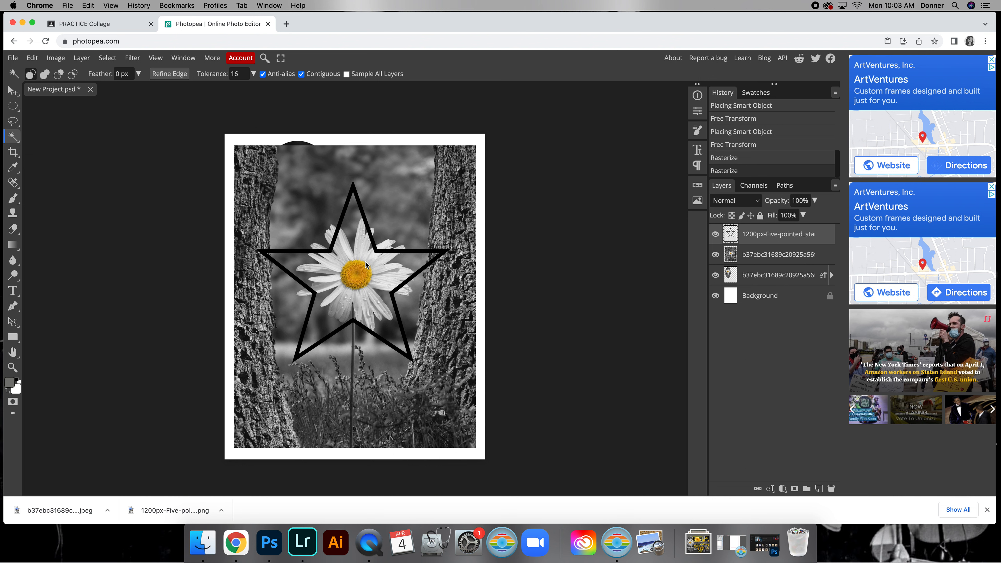
pyautogui.click(386, 259)
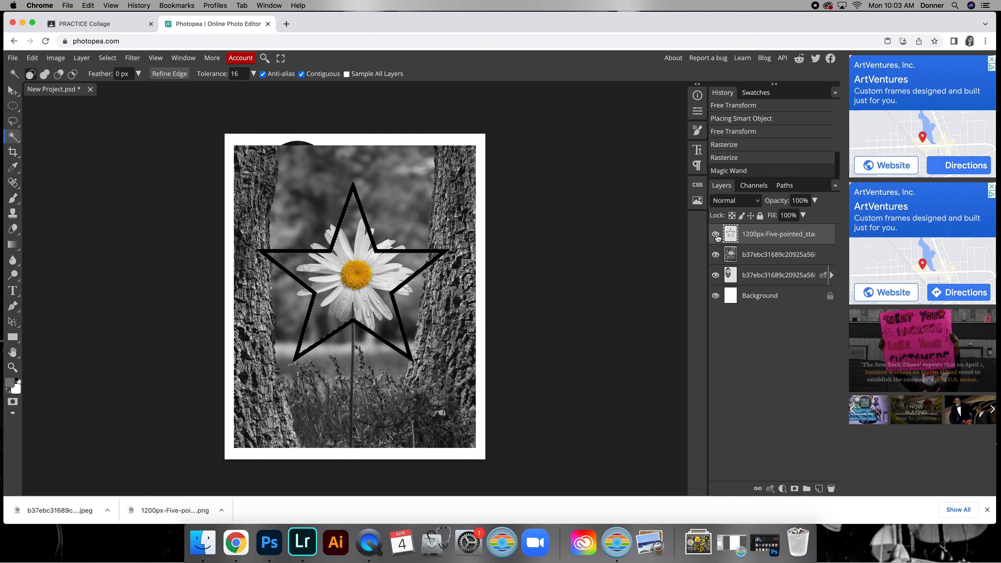
pyautogui.click(715, 235)
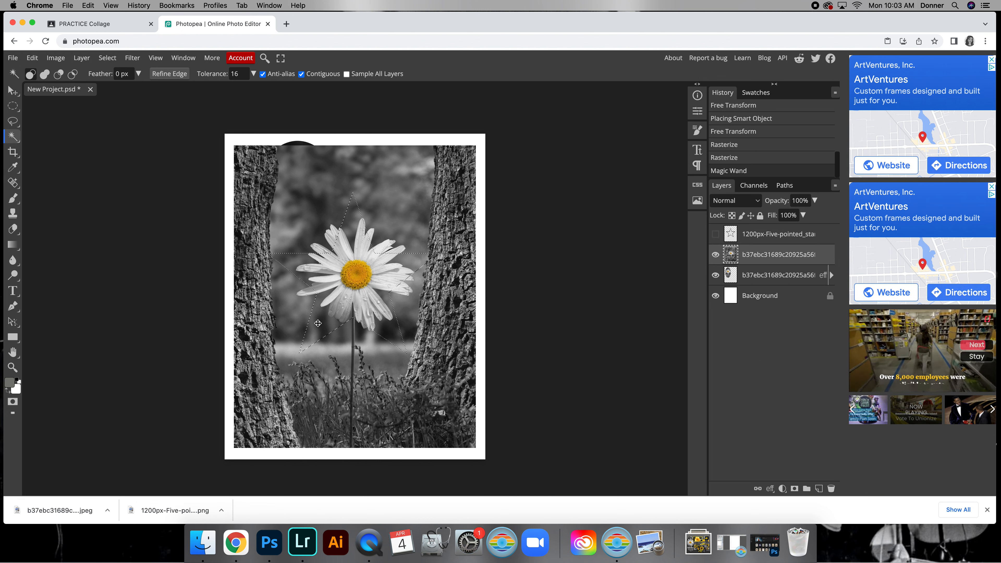
pyautogui.moveTo(445, 288)
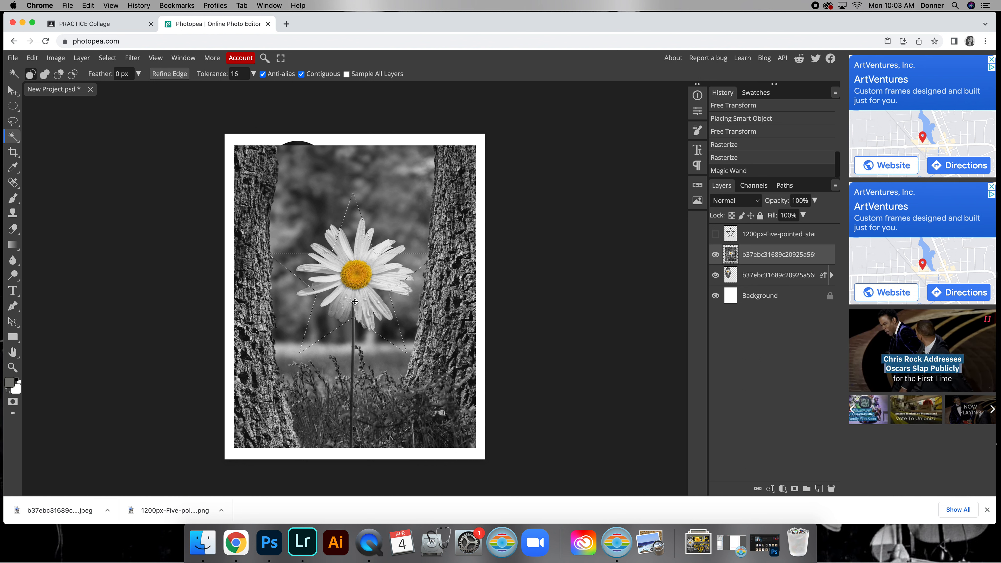
# Invert the star selection so everything outside the star is selected for deletion.
pyautogui.click(108, 57)
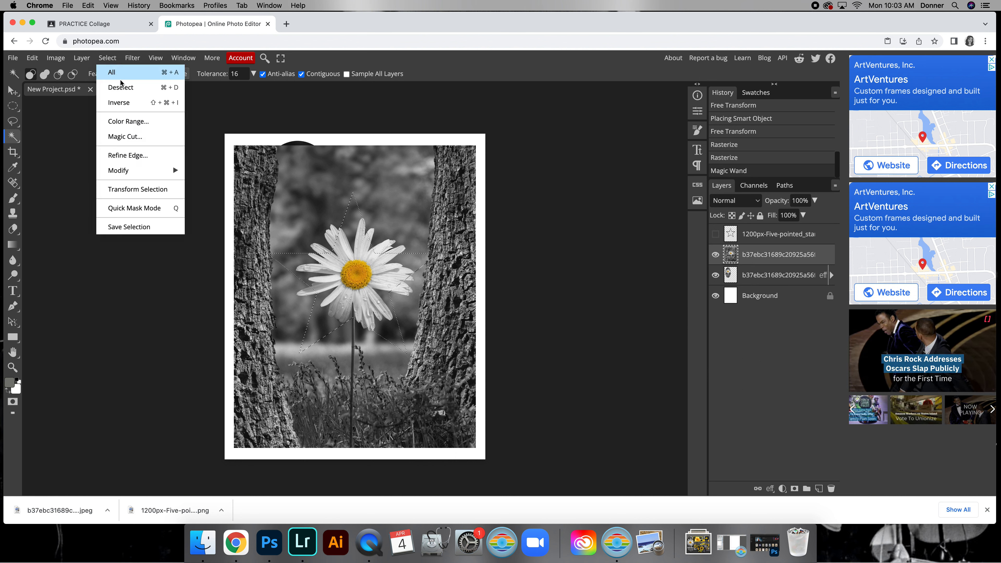
pyautogui.moveTo(122, 103)
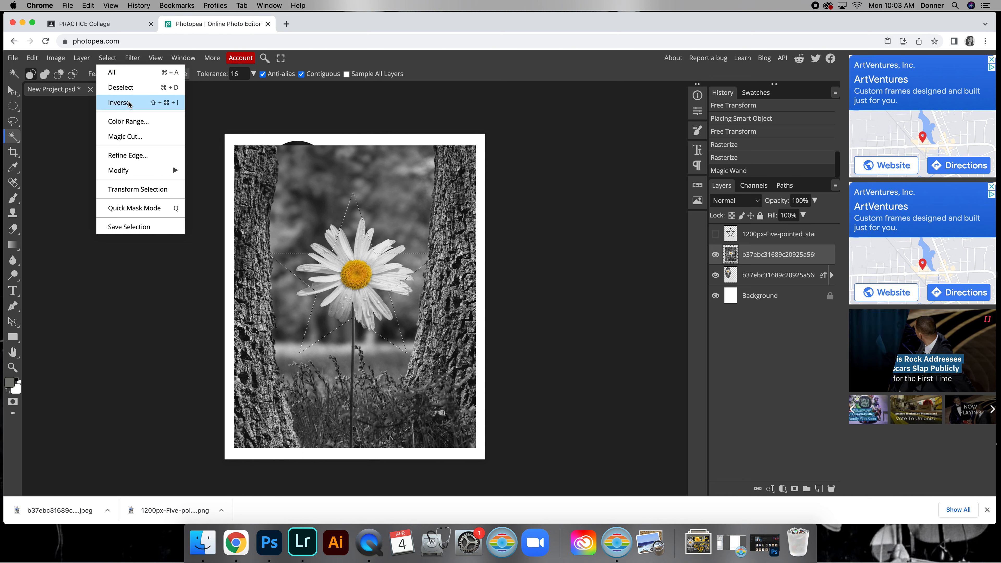
pyautogui.click(121, 102)
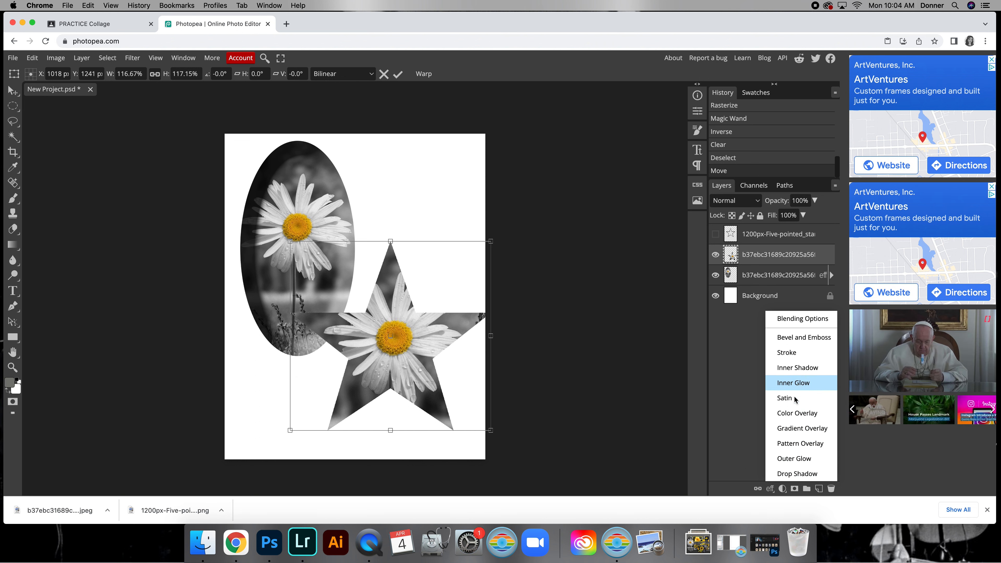
pyautogui.moveTo(795, 458)
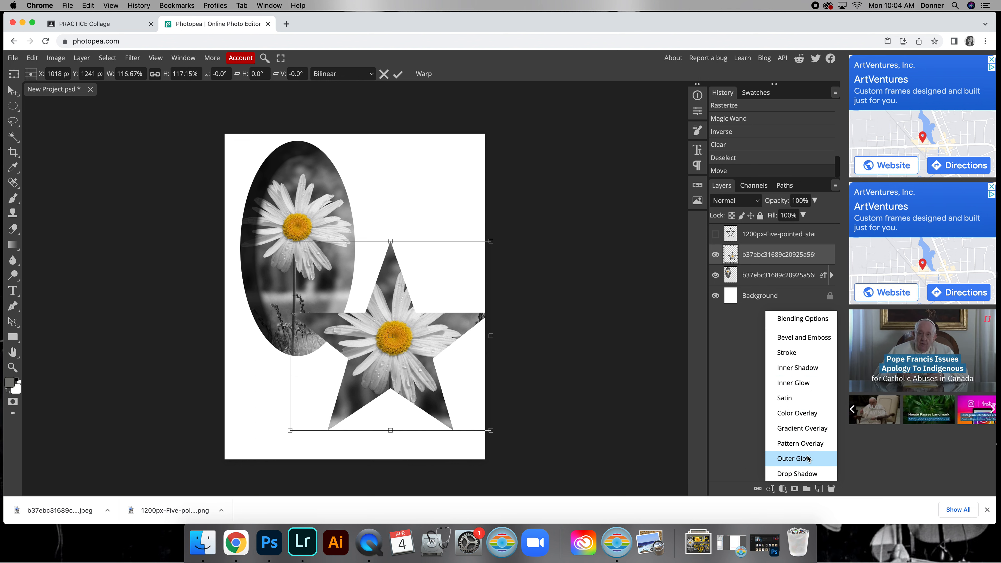
# Give the star a wide, high-spread blue outer glow with Normal blending.
pyautogui.click(793, 458)
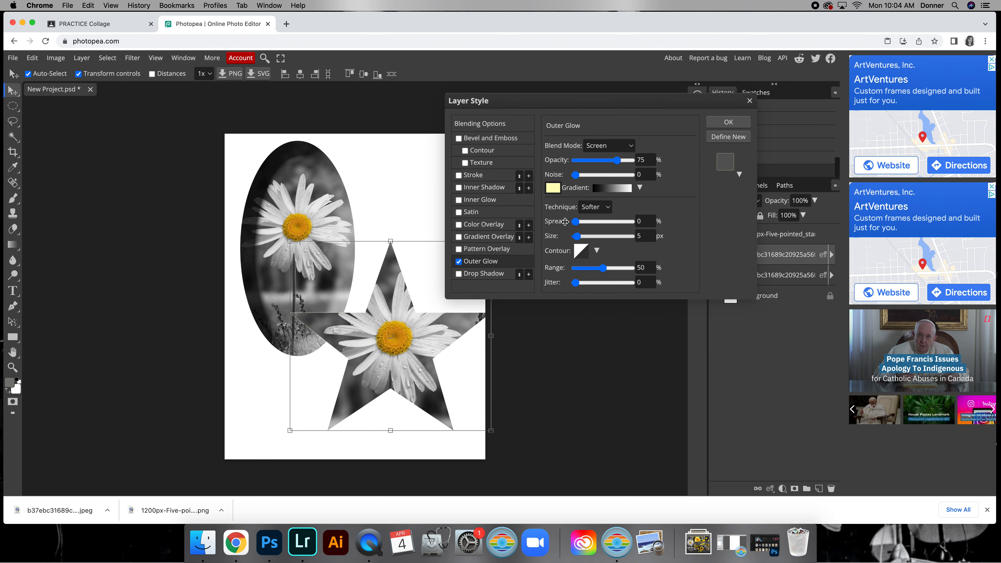
pyautogui.moveTo(577, 221); pyautogui.dragTo(590, 221)
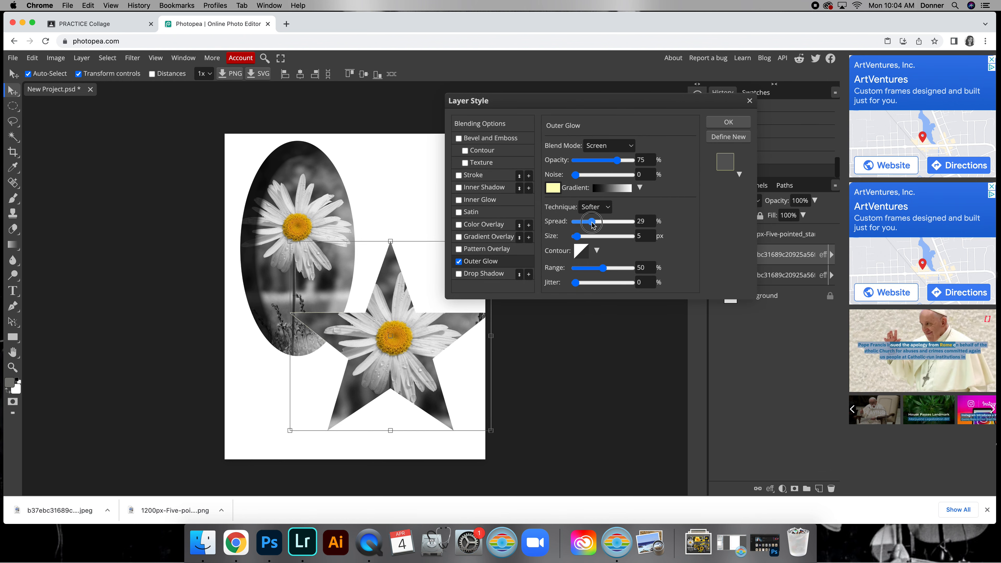
pyautogui.click(553, 188)
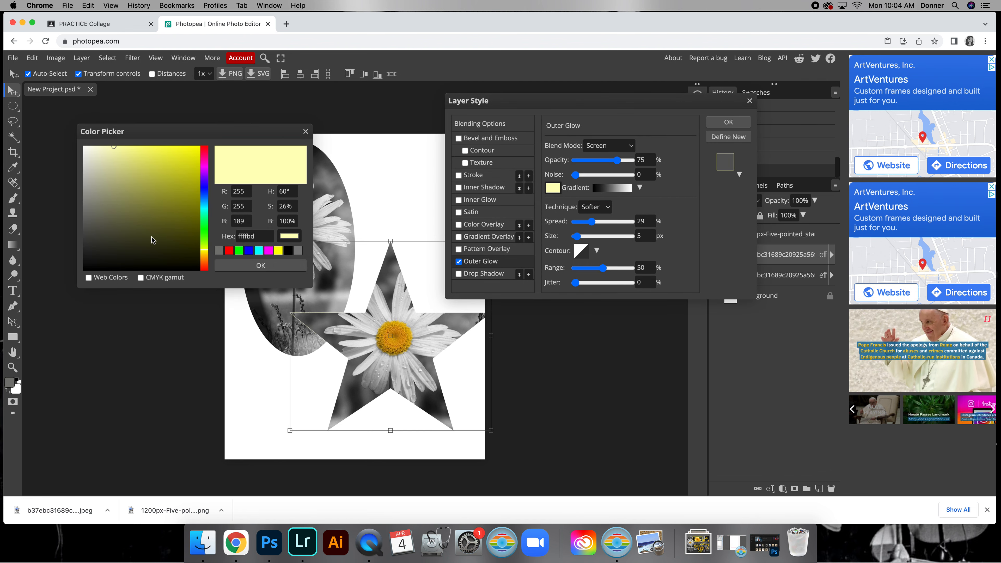
pyautogui.click(260, 265)
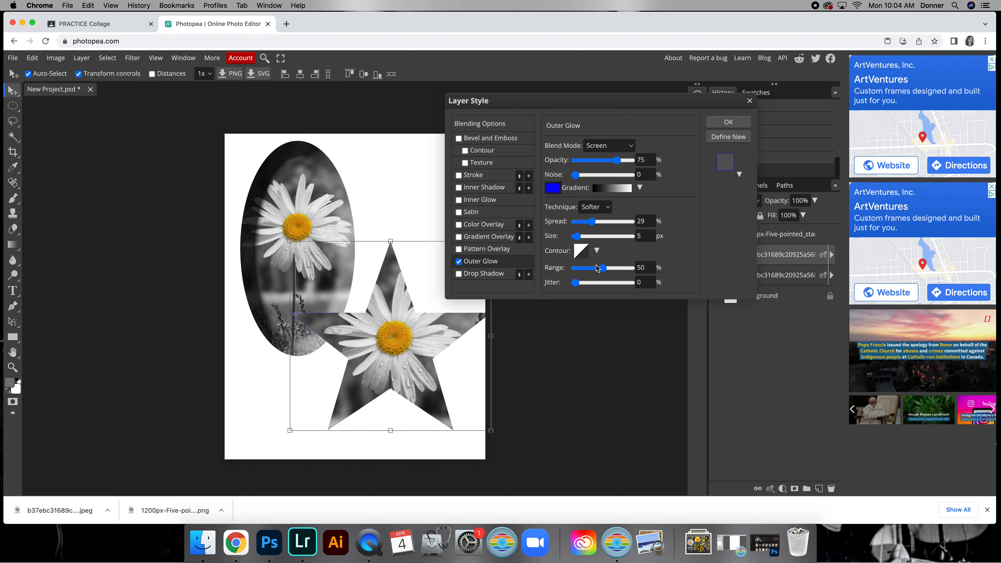
pyautogui.moveTo(576, 236); pyautogui.dragTo(598, 236)
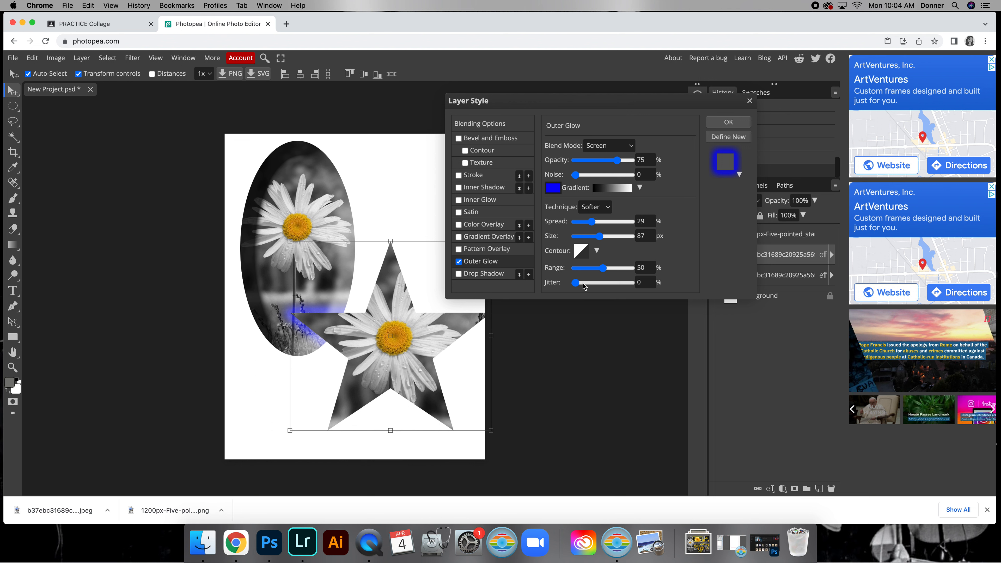
pyautogui.click(607, 145)
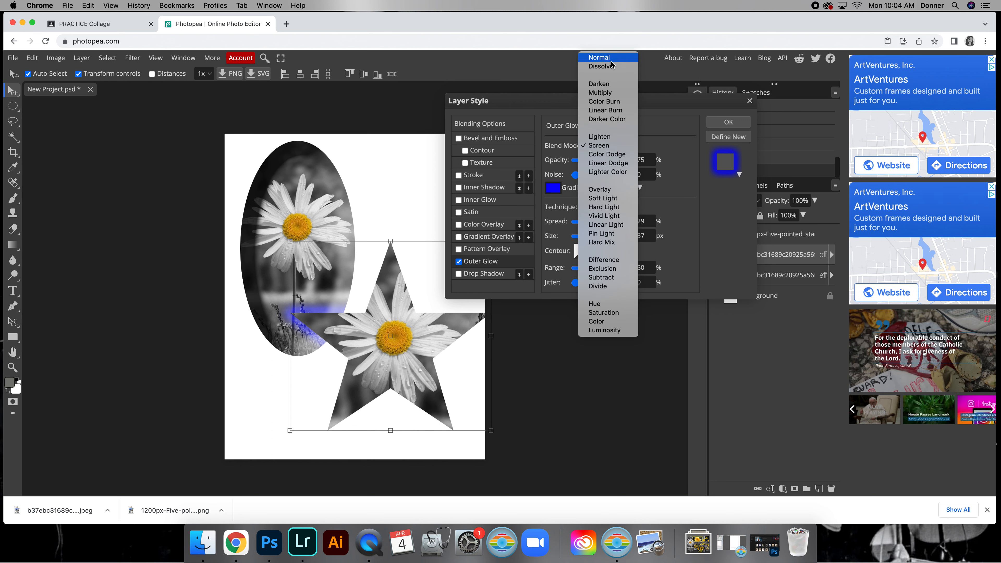
pyautogui.click(598, 57)
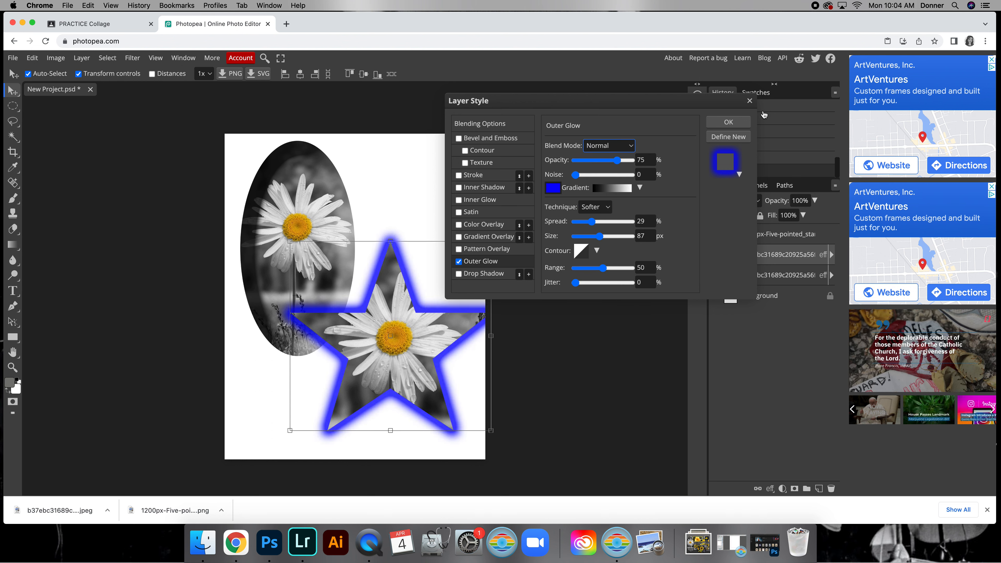
pyautogui.click(728, 122)
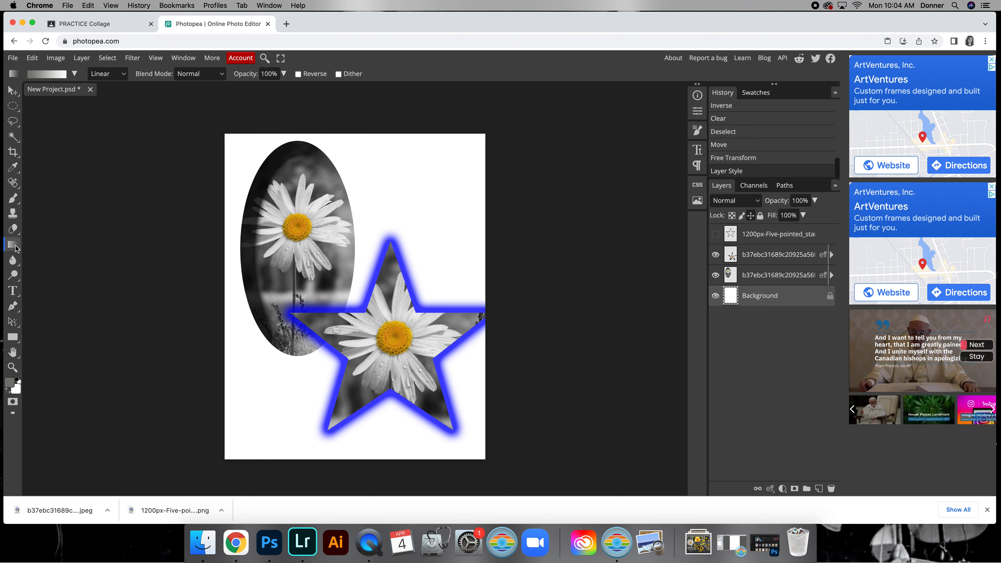
# Fill the Background layer with a white-to-grey gradient.
pyautogui.click(12, 244)
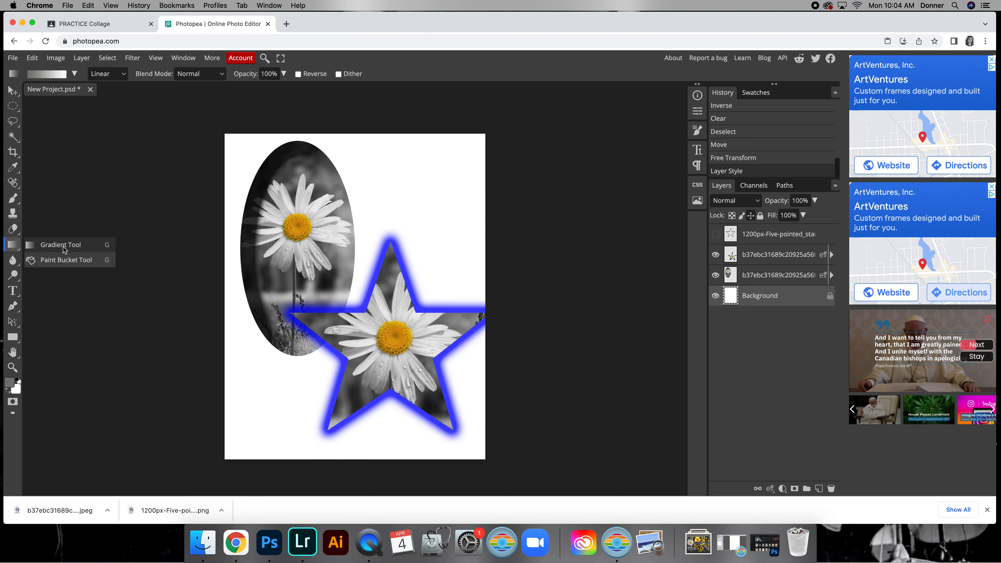
pyautogui.moveTo(284, 423); pyautogui.dragTo(293, 394)
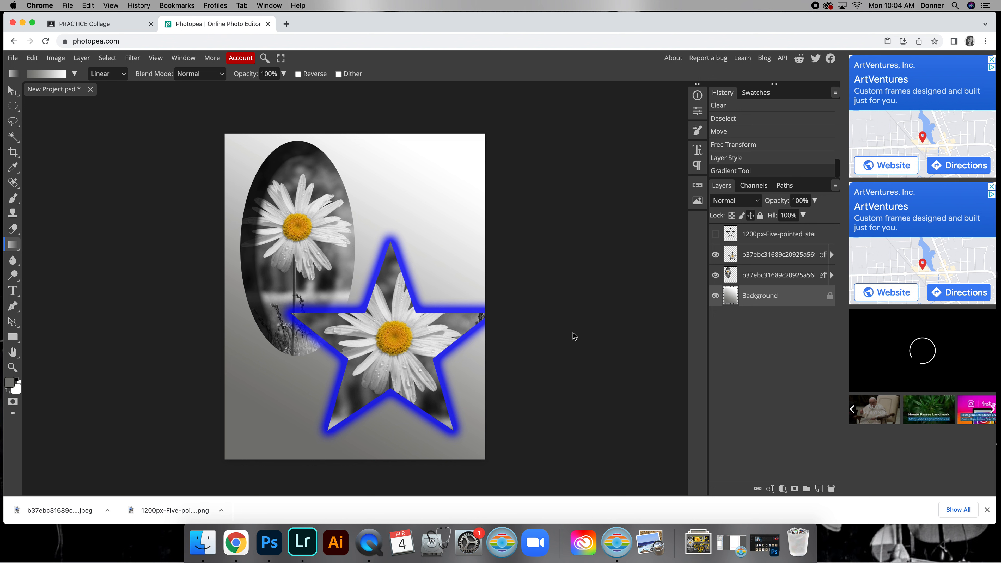
pyautogui.moveTo(76, 88)
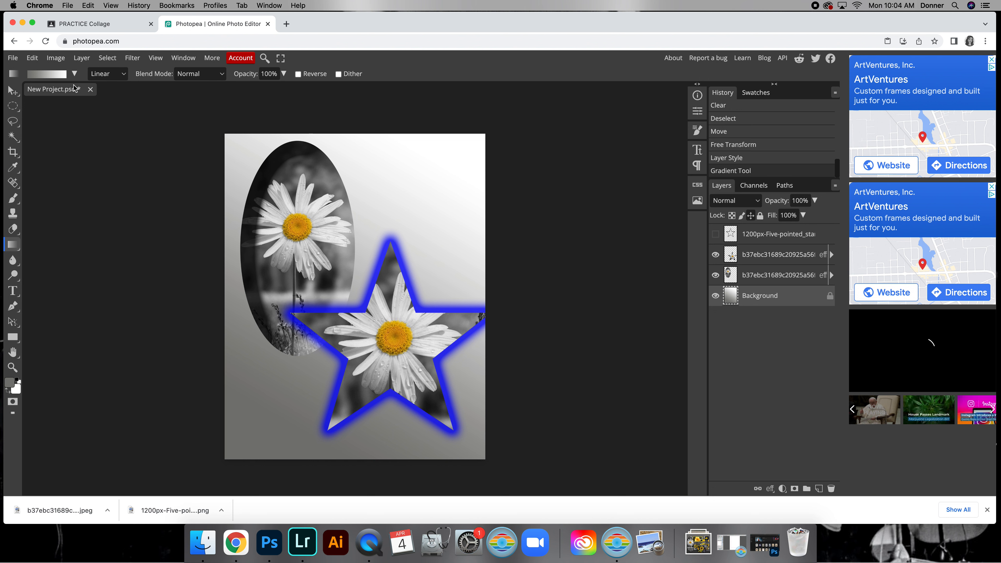
# Export the finished collage as a JPG via File > Export as.
pyautogui.click(11, 57)
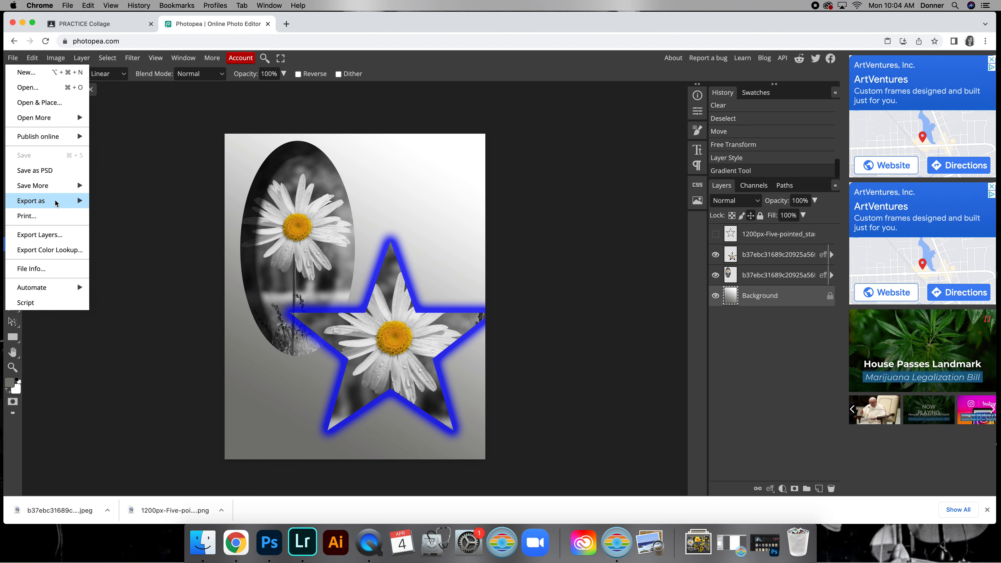
pyautogui.click(31, 200)
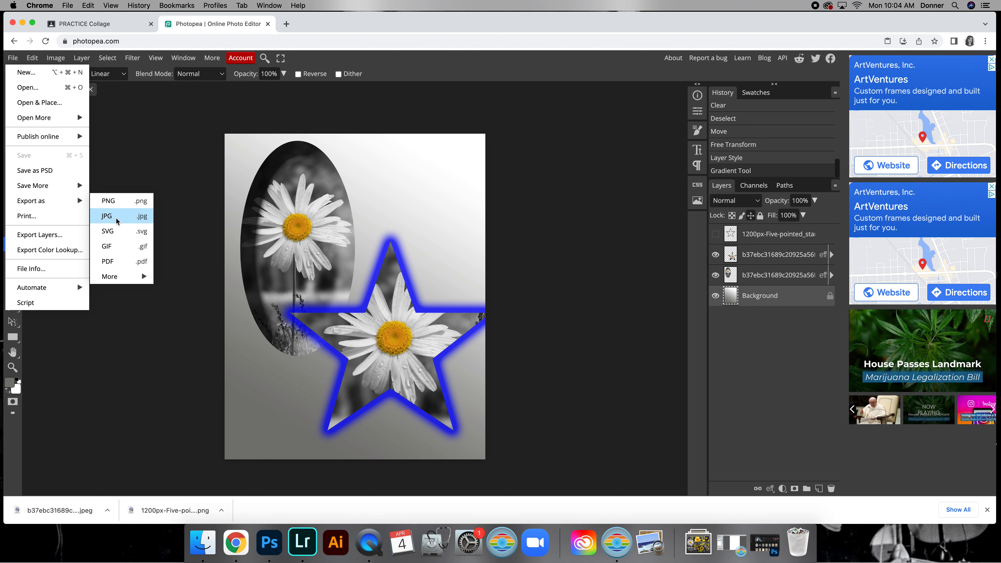
pyautogui.click(96, 24)
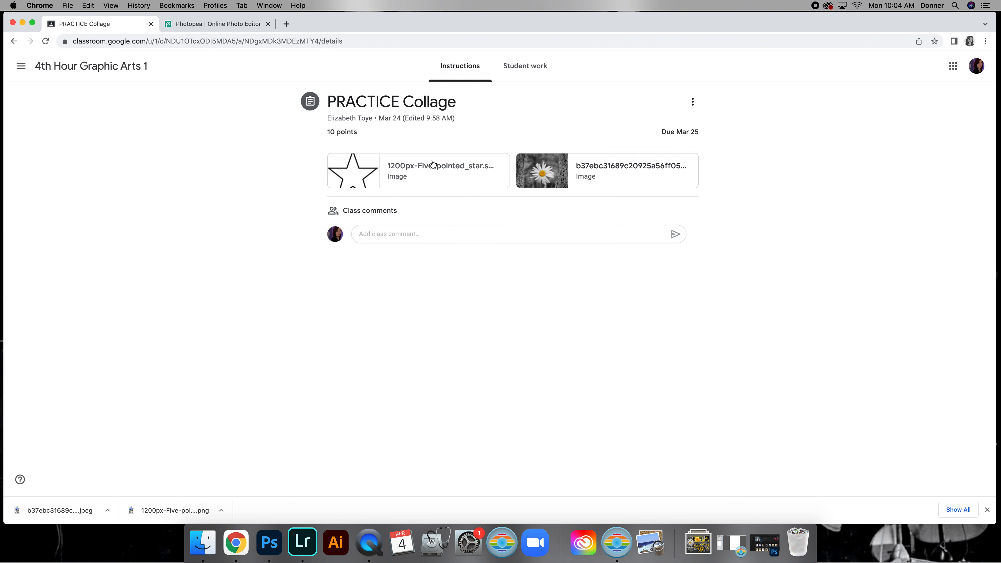
pyautogui.moveTo(420, 217)
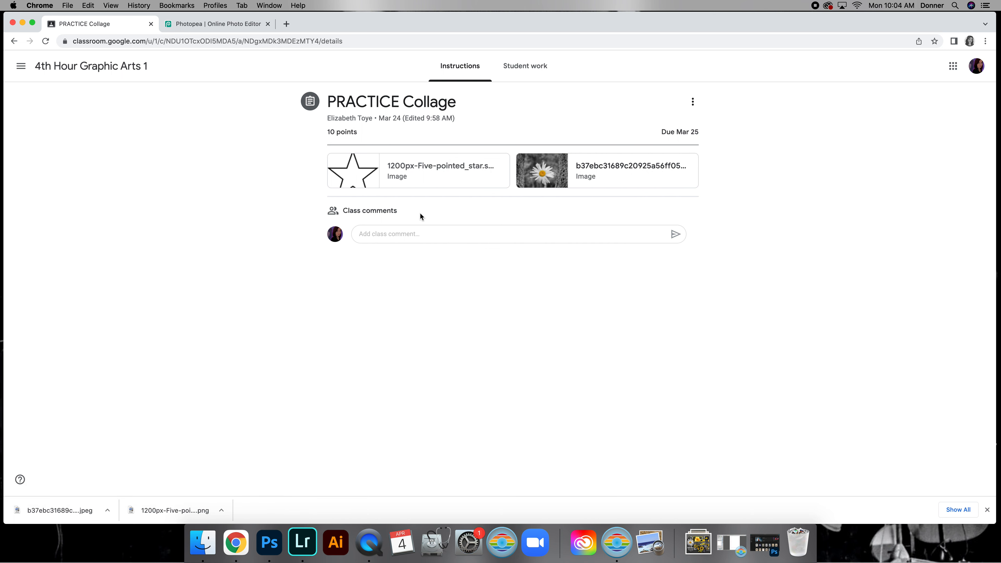
pyautogui.moveTo(785, 219)
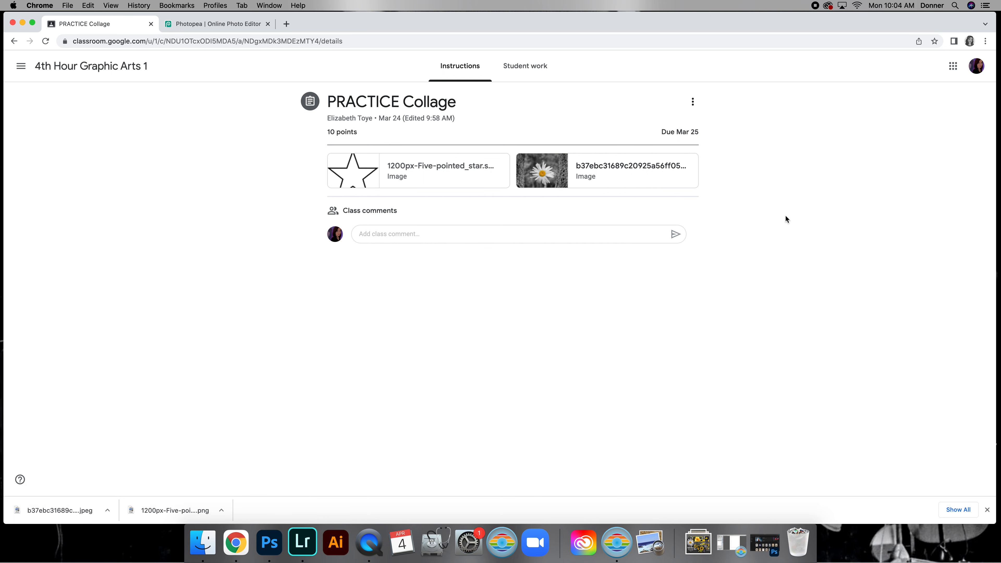
pyautogui.moveTo(816, 11)
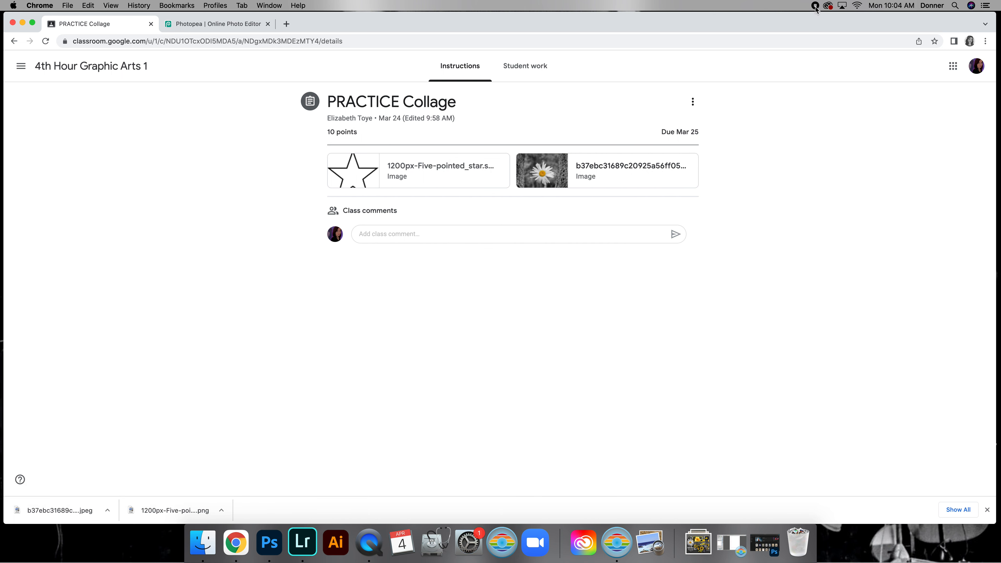